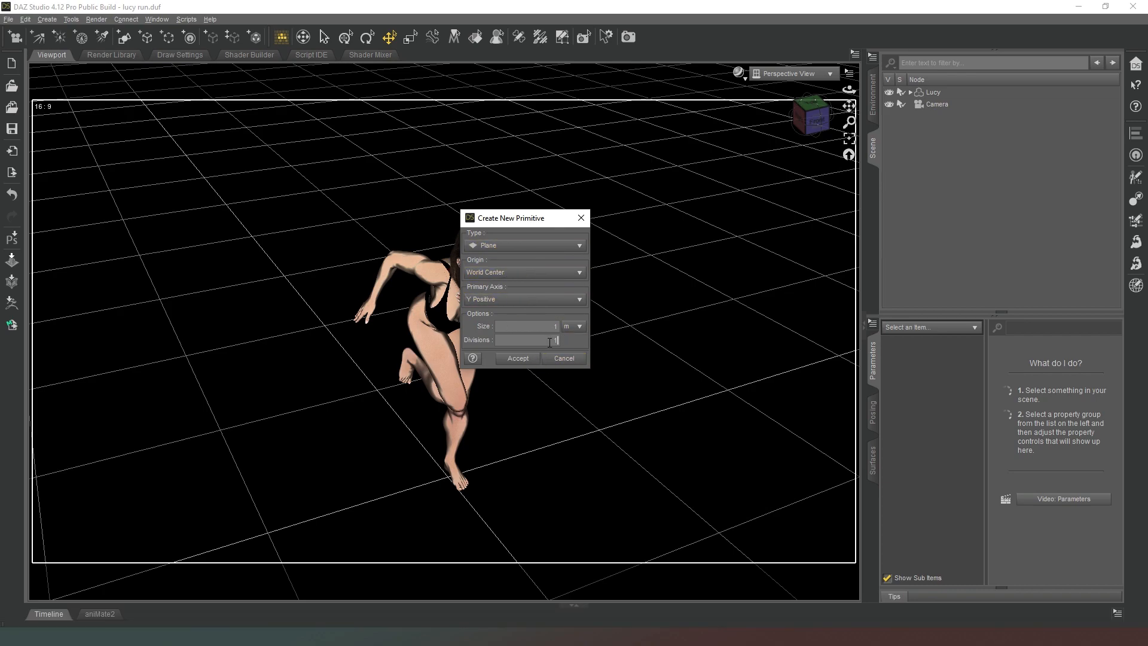
# - Create a plane primitive, slide it beside Lucy and rotate it upright at Z 90, X 26.69
pyautogui.click(517, 358)
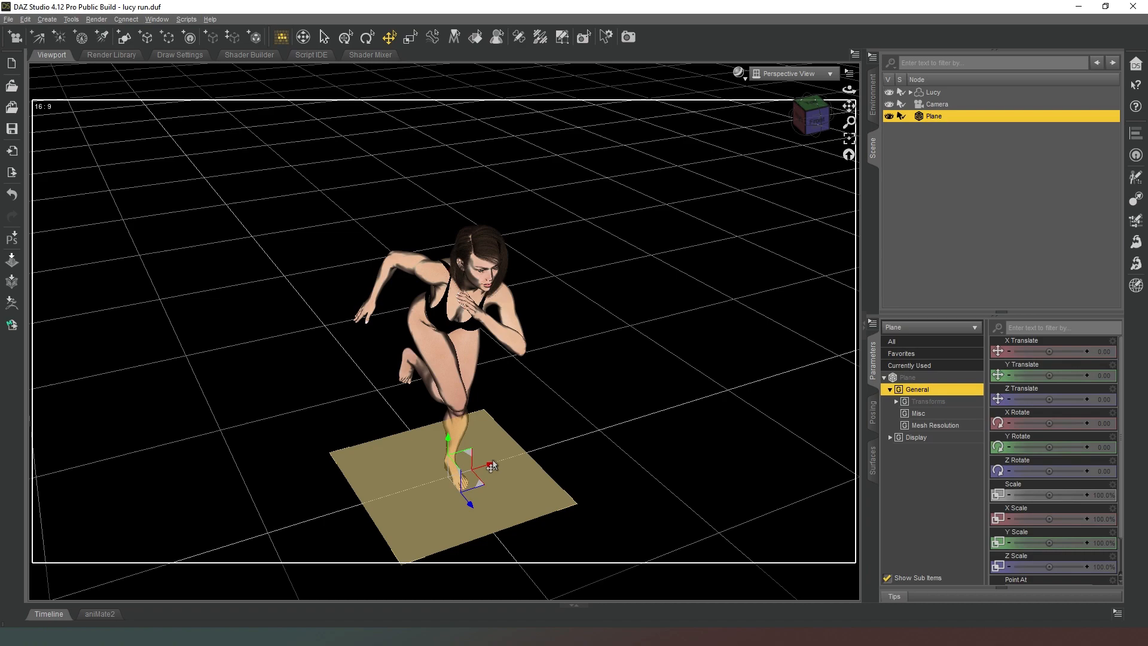
pyautogui.moveTo(483, 465); pyautogui.dragTo(600, 424)
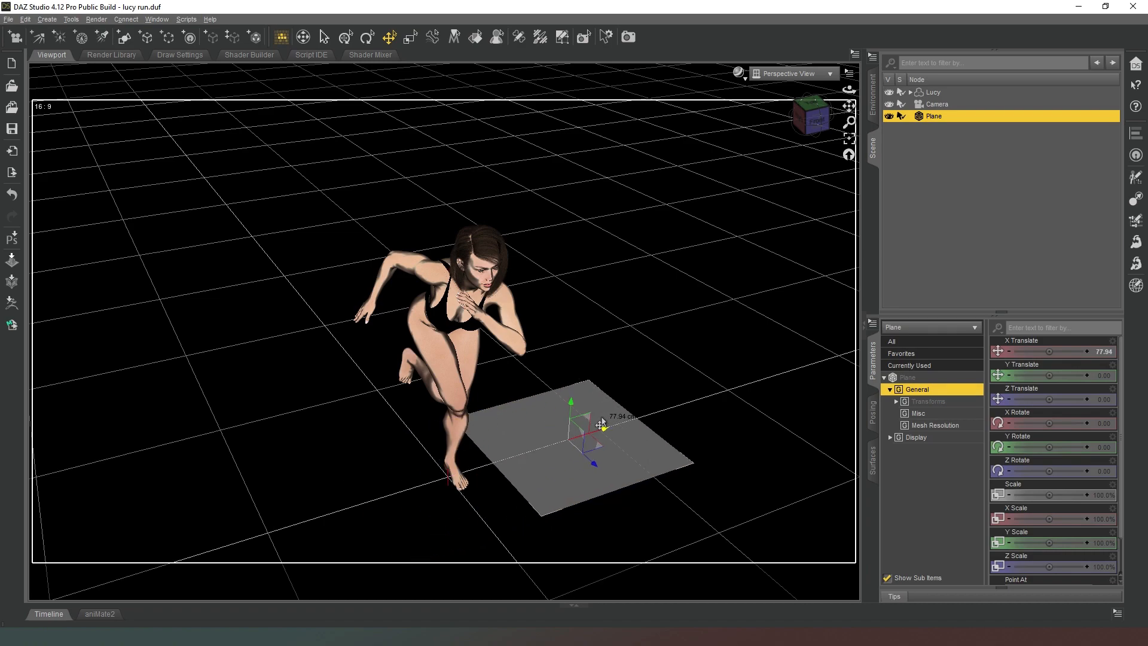
pyautogui.moveTo(603, 425); pyautogui.dragTo(637, 418)
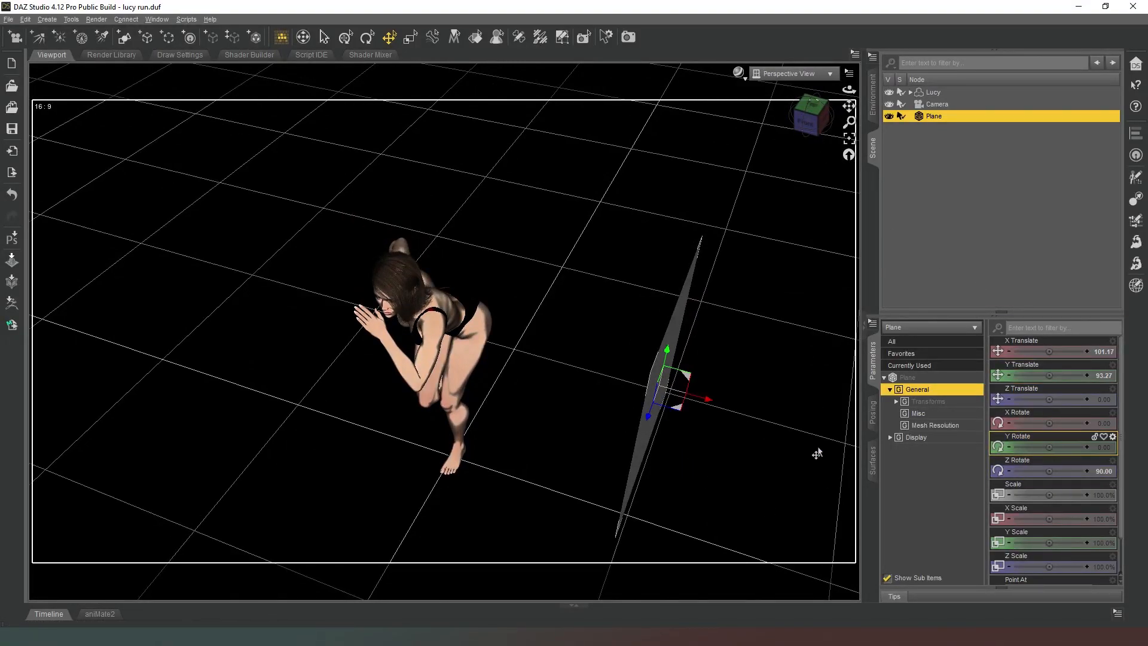
pyautogui.moveTo(668, 165)
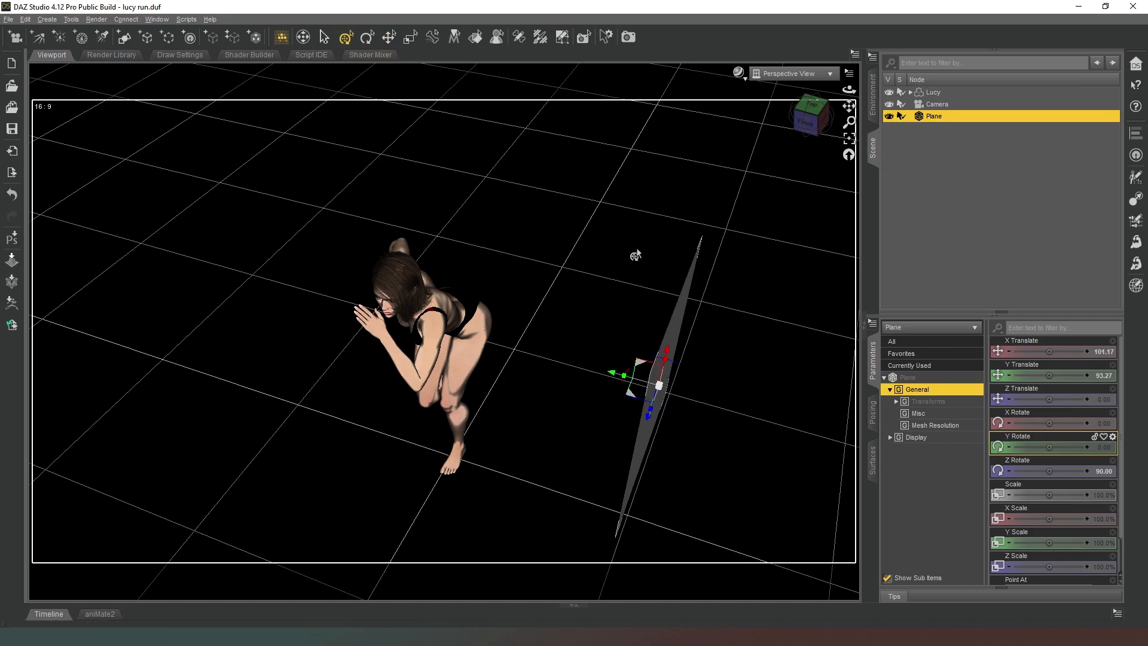
pyautogui.click(368, 38)
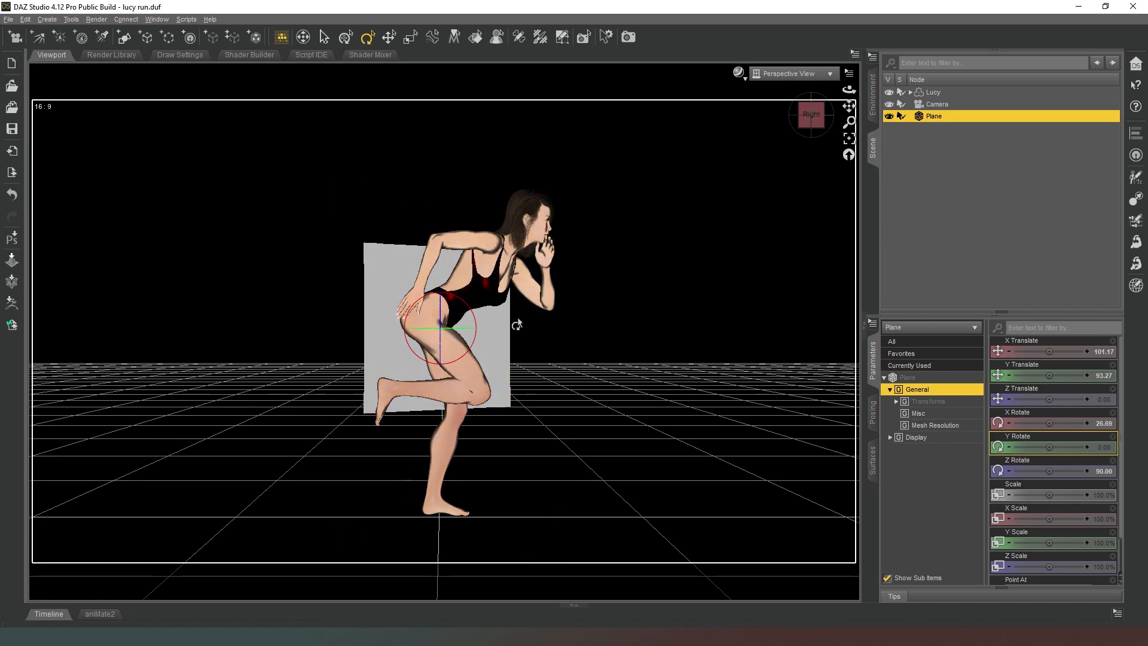
pyautogui.moveTo(769, 168)
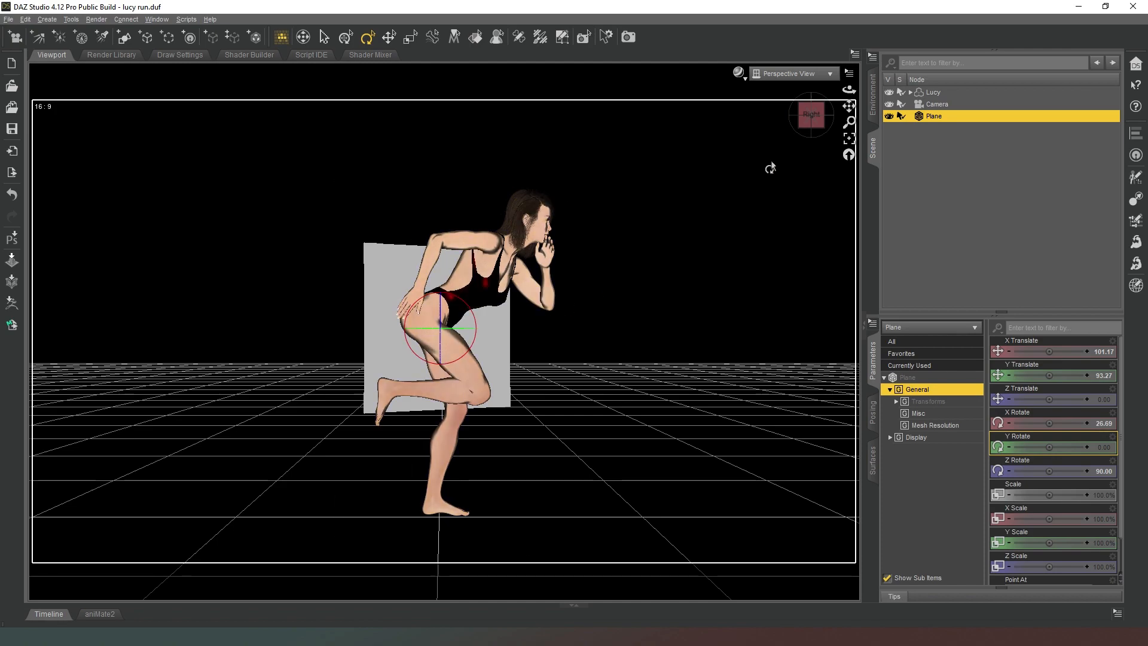
pyautogui.moveTo(811, 116)
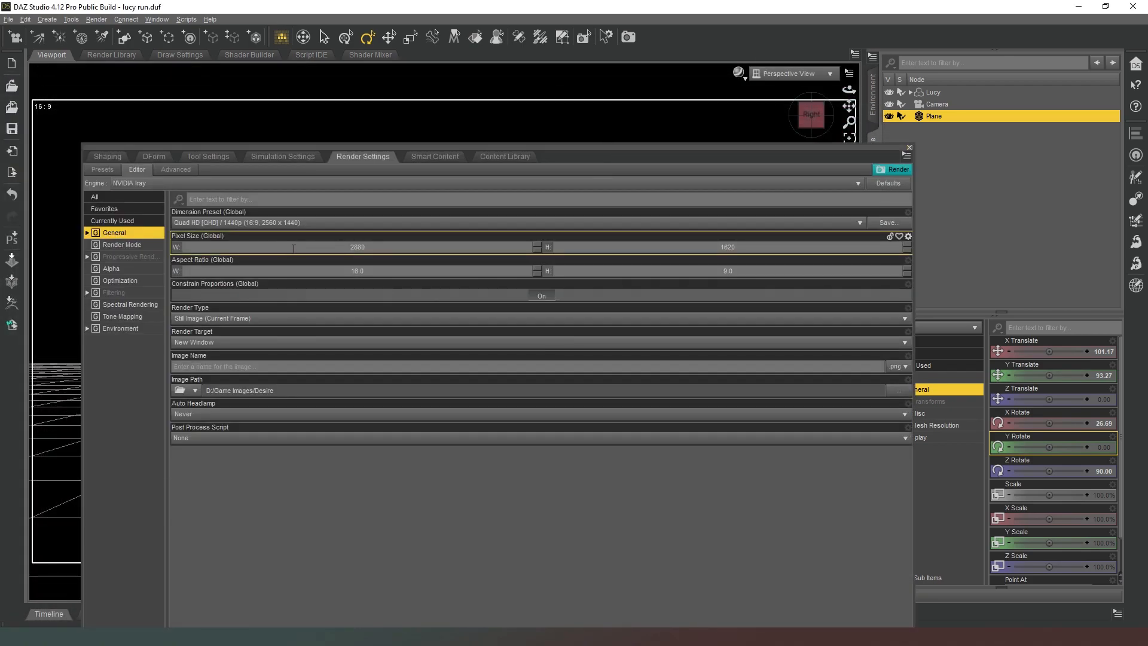
# - Set the Iray Environment Mode to Scene Only in the render settings
pyautogui.click(120, 328)
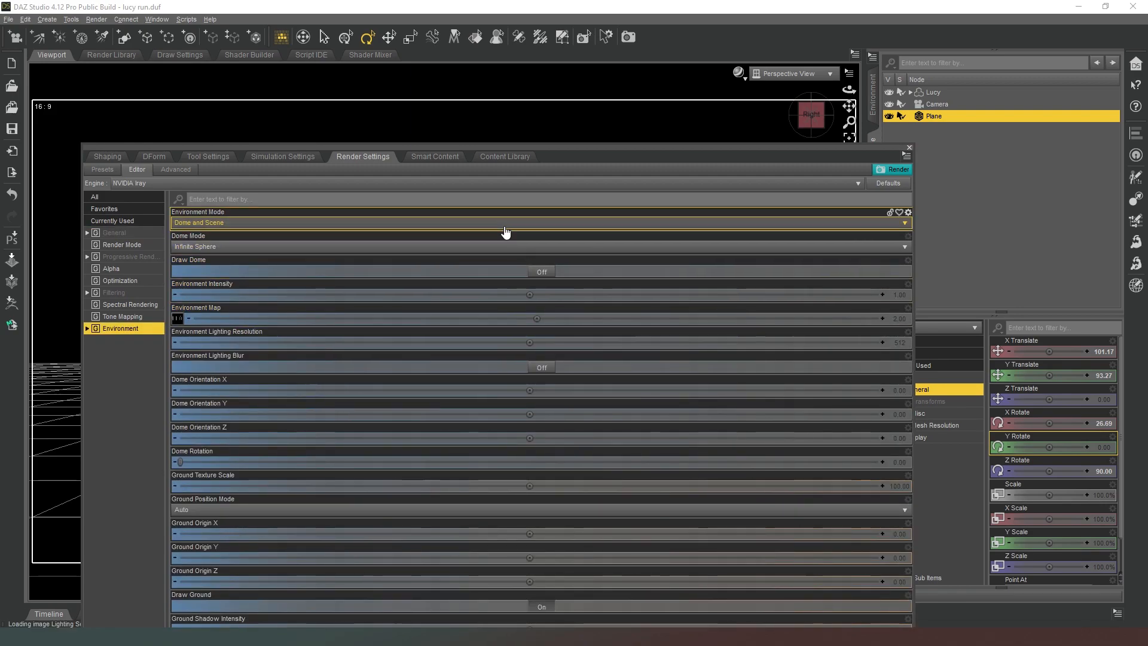
pyautogui.click(538, 222)
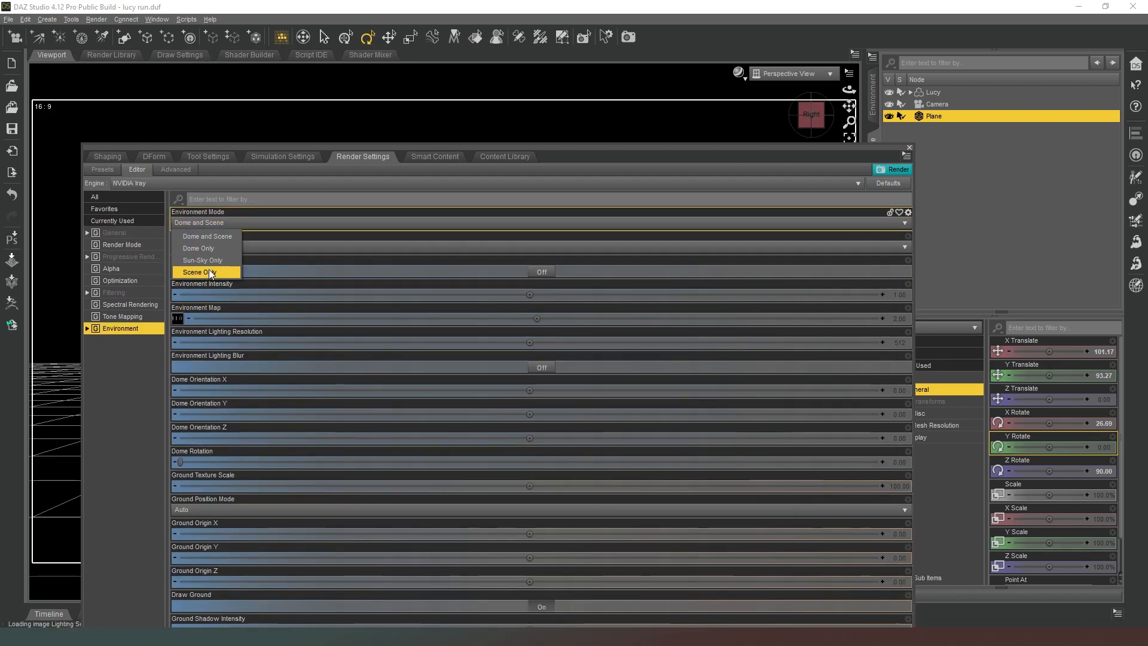
pyautogui.click(200, 272)
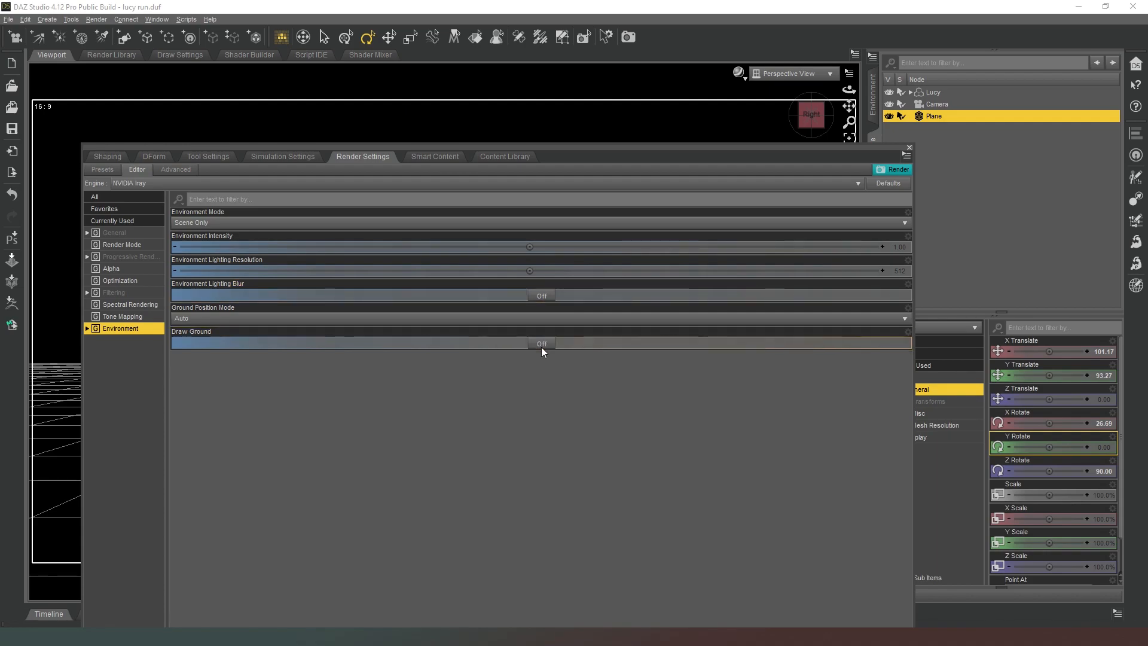
pyautogui.moveTo(281, 236)
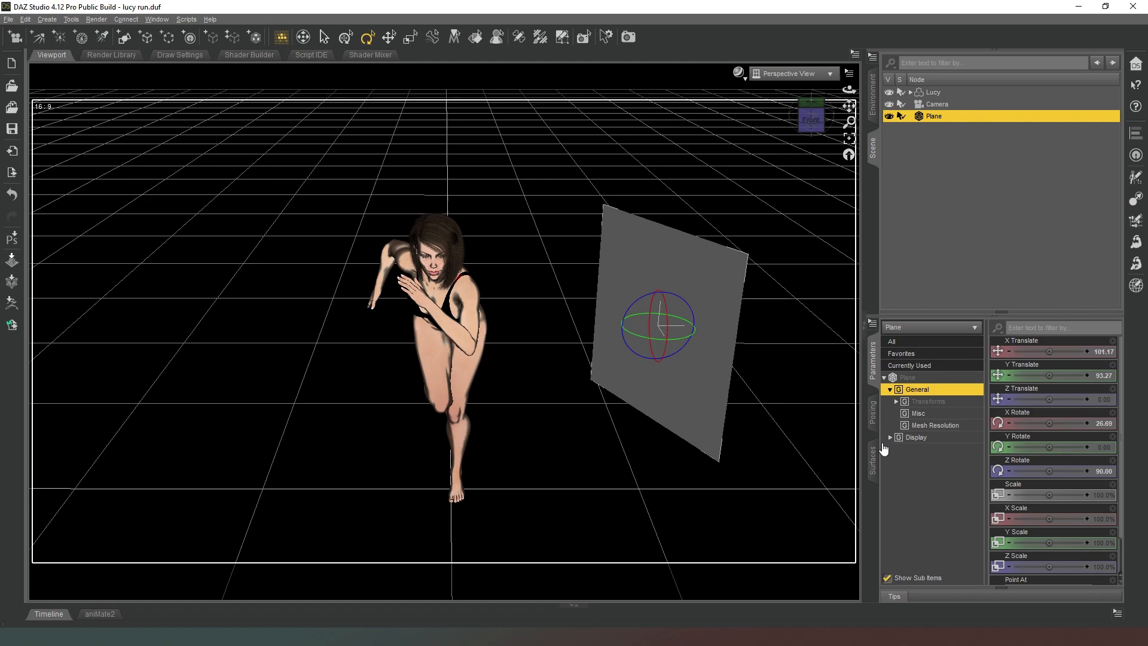
# - Set the plane's Emission Color to white and its Luminance Units to kcd/m^2
pyautogui.click(872, 463)
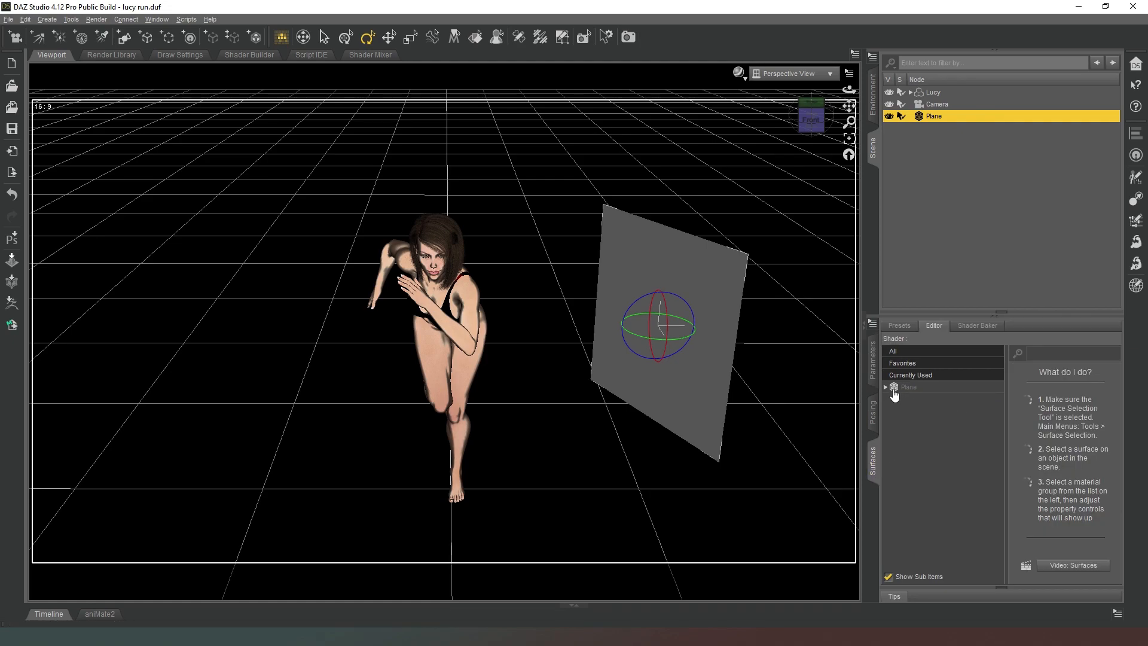
pyautogui.click(886, 386)
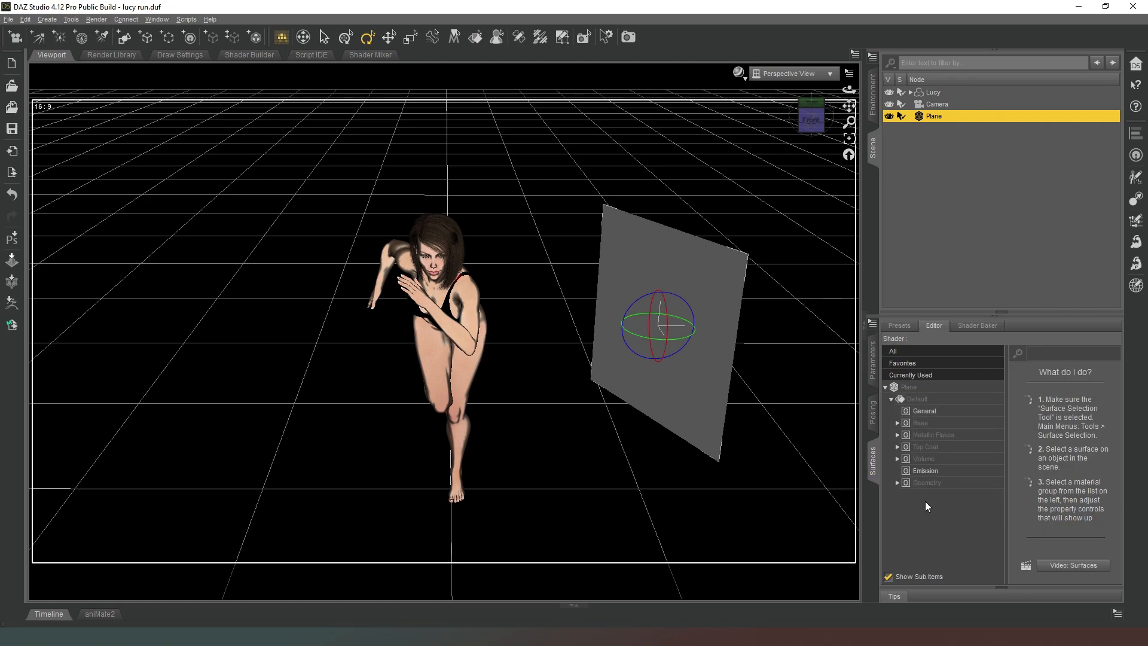
pyautogui.click(924, 470)
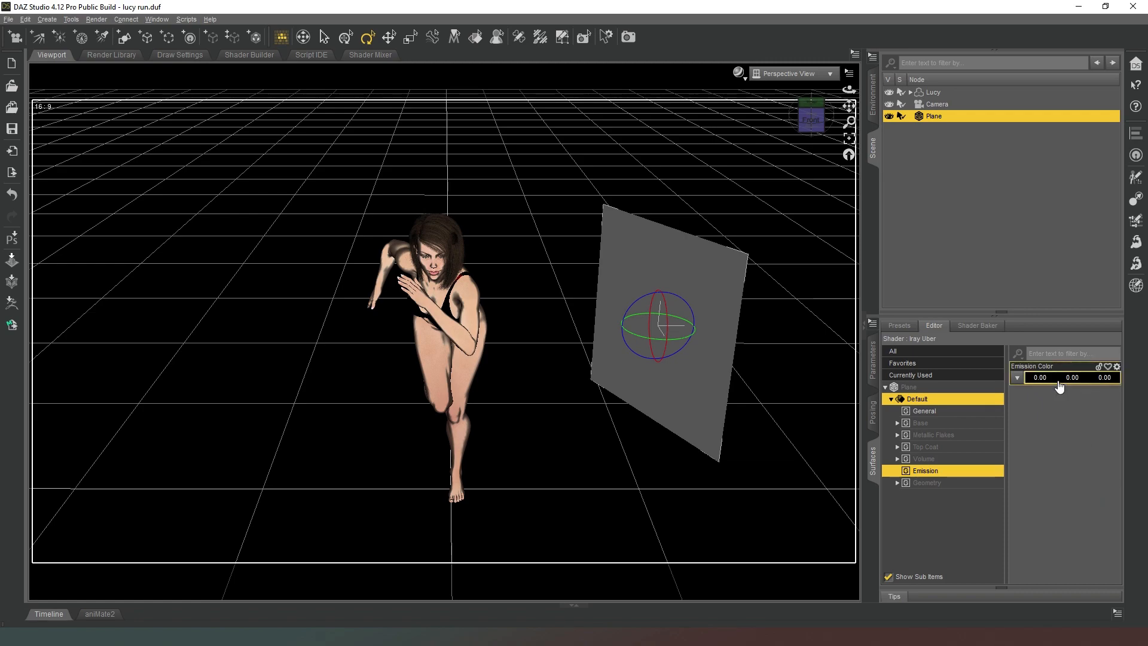
pyautogui.click(1071, 377)
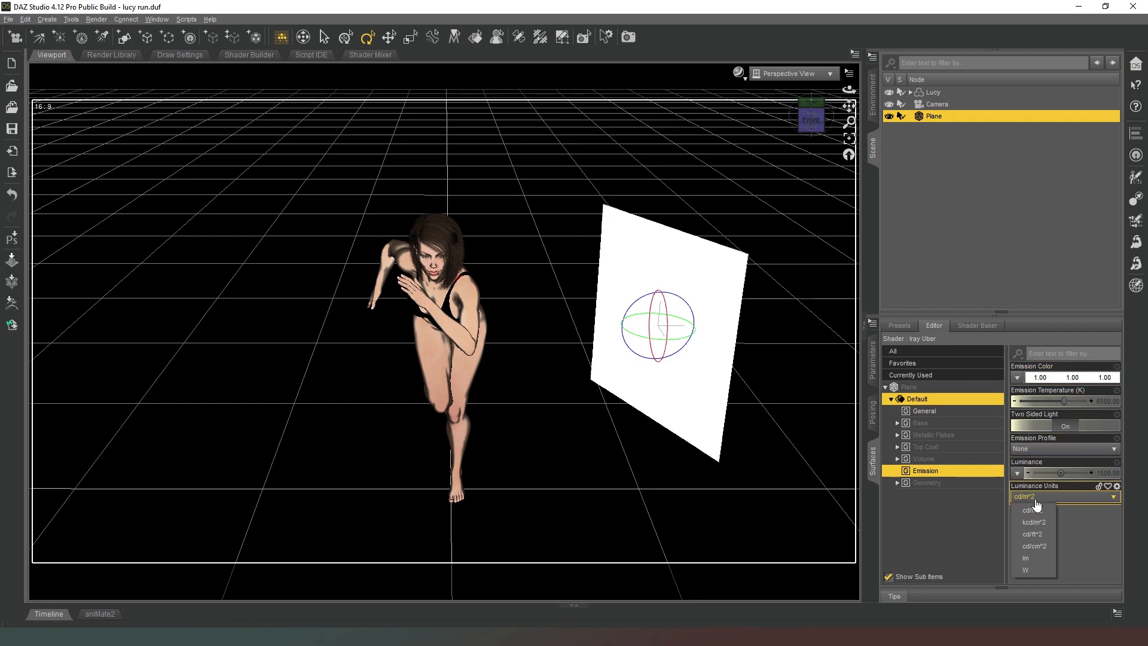
pyautogui.click(1033, 521)
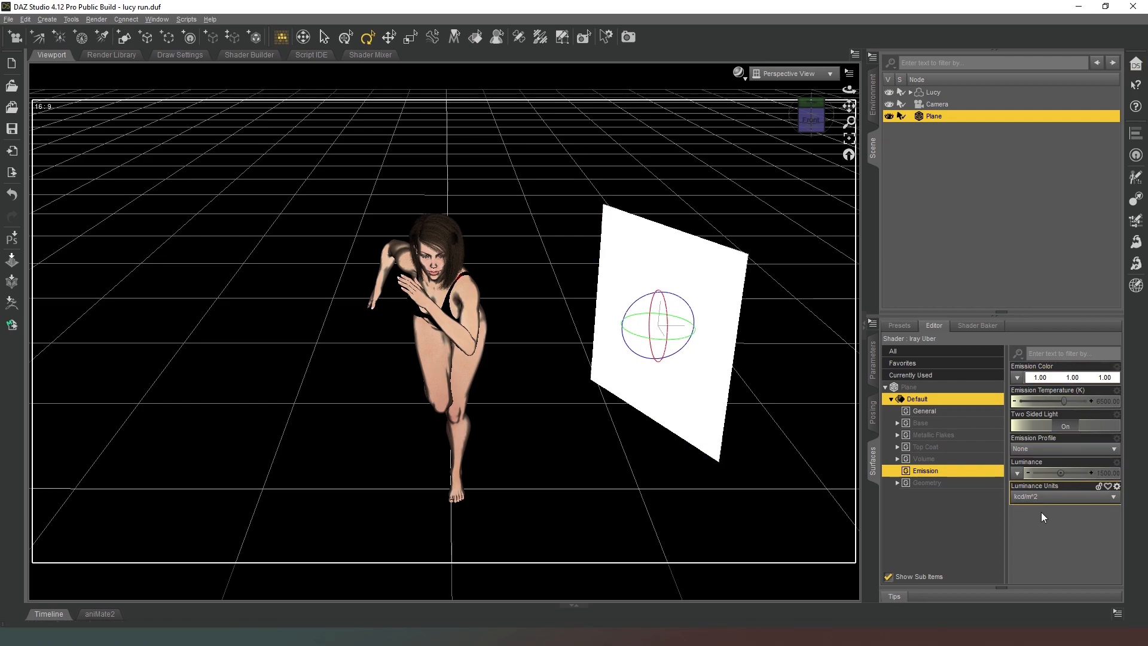
pyautogui.moveTo(1083, 521)
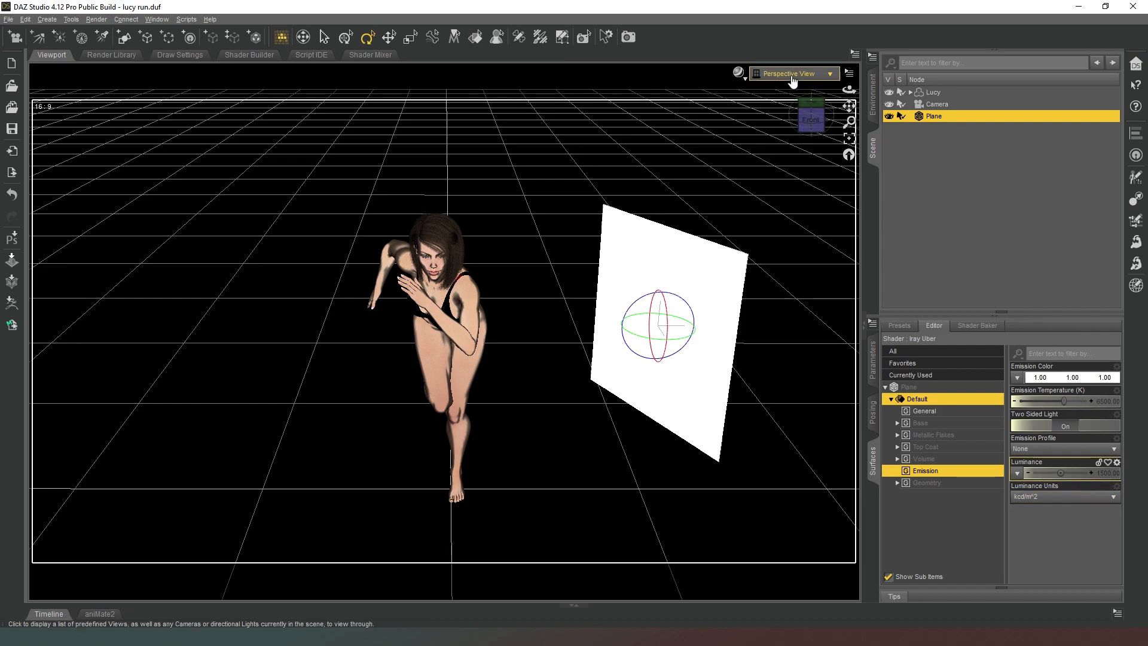
# - Switch the viewport to the scene Camera with the NVIDIA Iray draw style
pyautogui.click(793, 73)
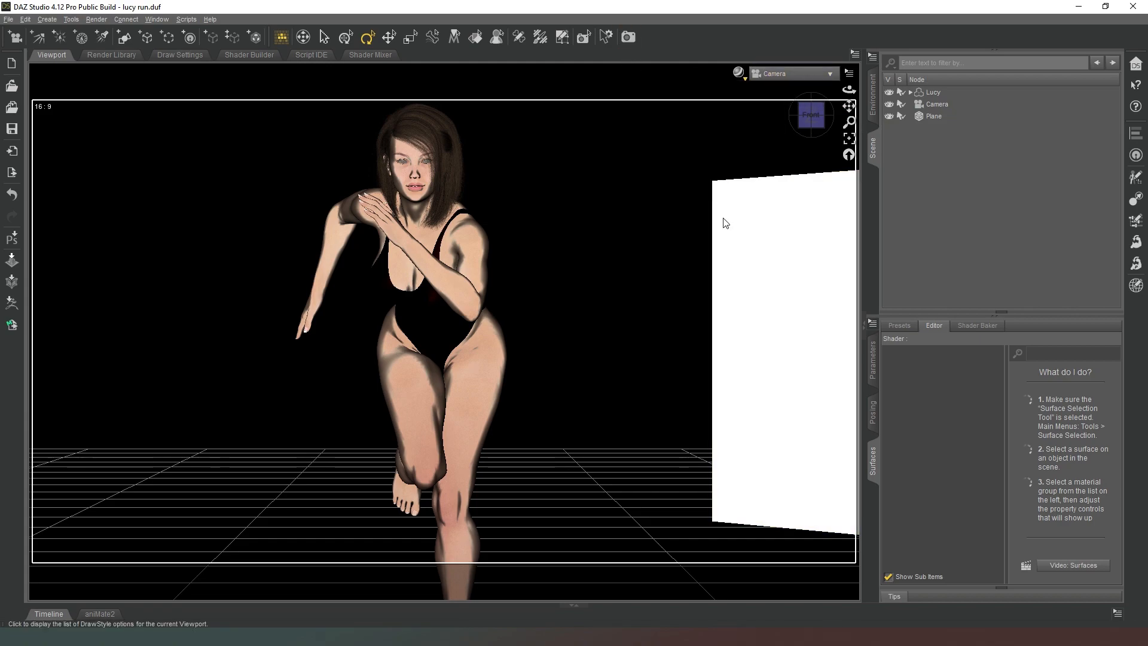
pyautogui.moveTo(1088, 277)
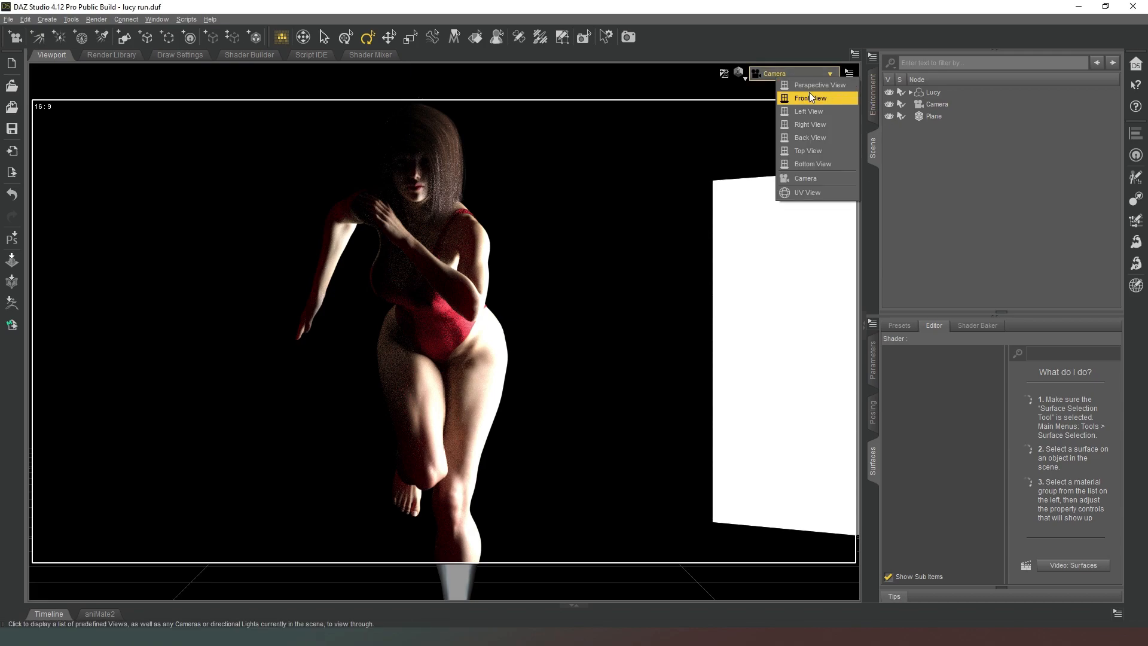
pyautogui.moveTo(765, 122)
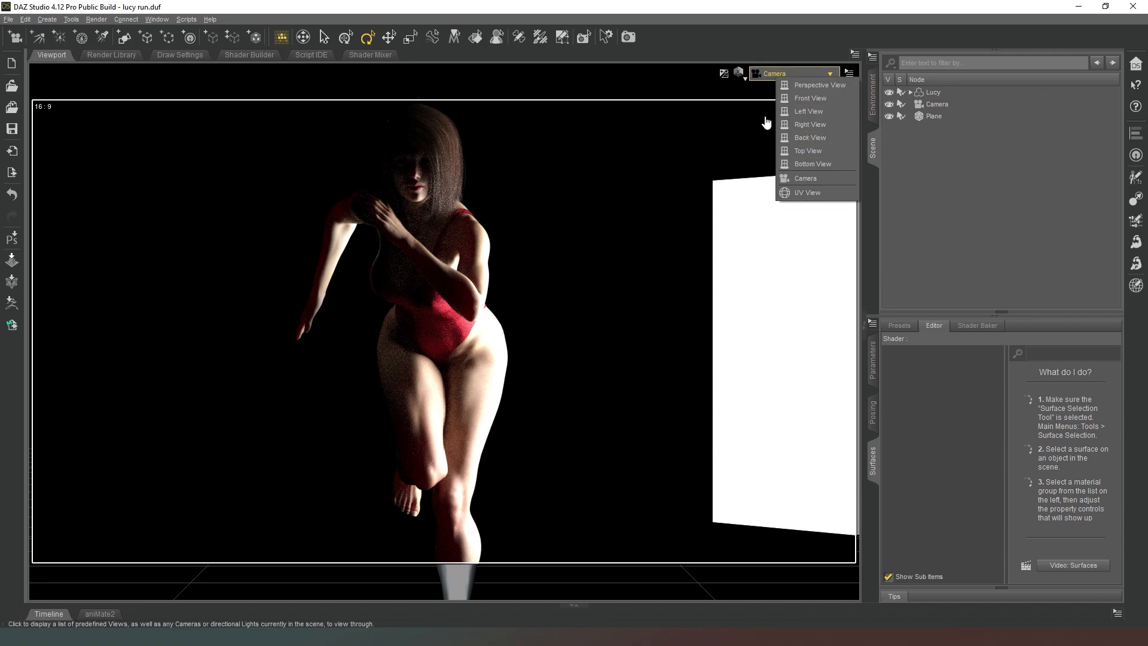
pyautogui.click(738, 73)
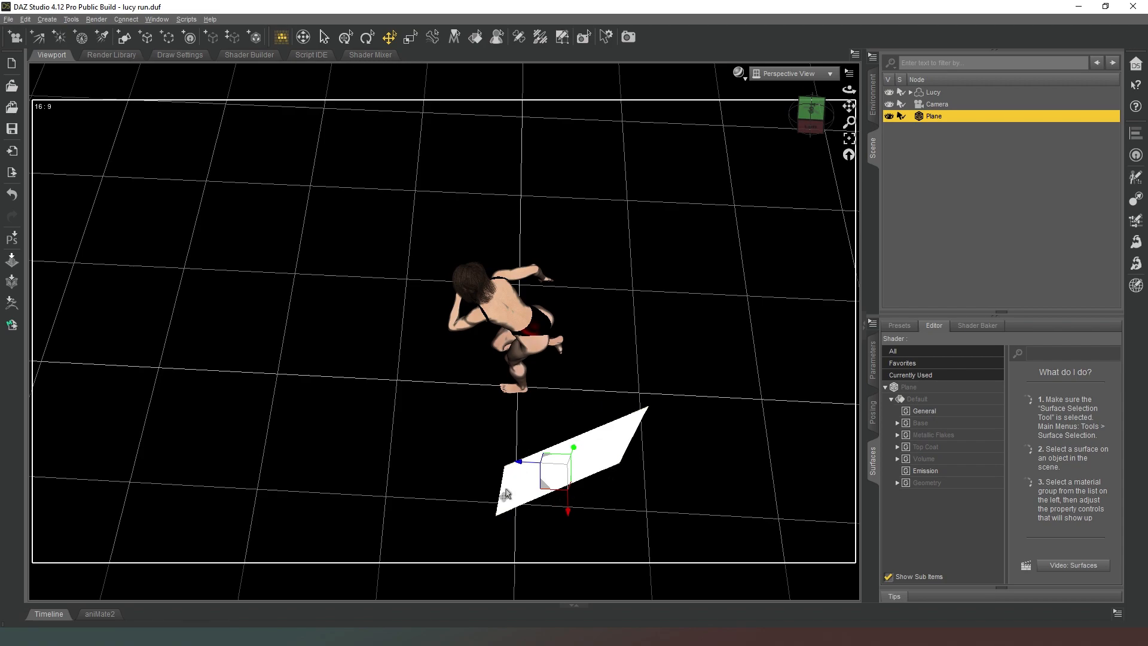
pyautogui.moveTo(458, 432)
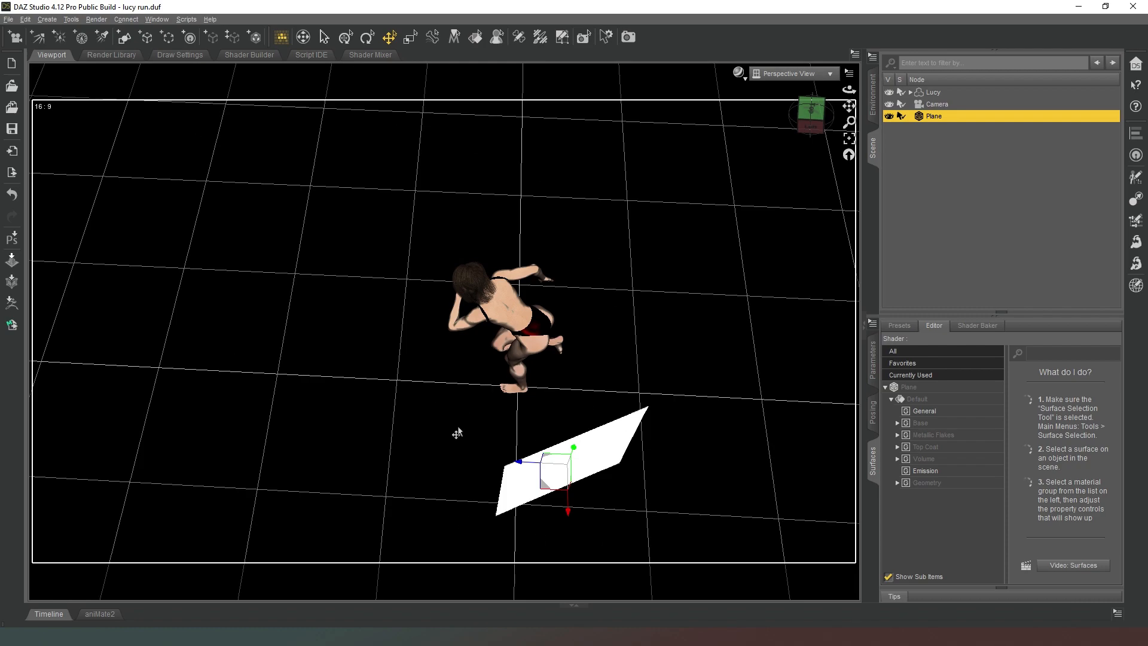
pyautogui.moveTo(501, 481)
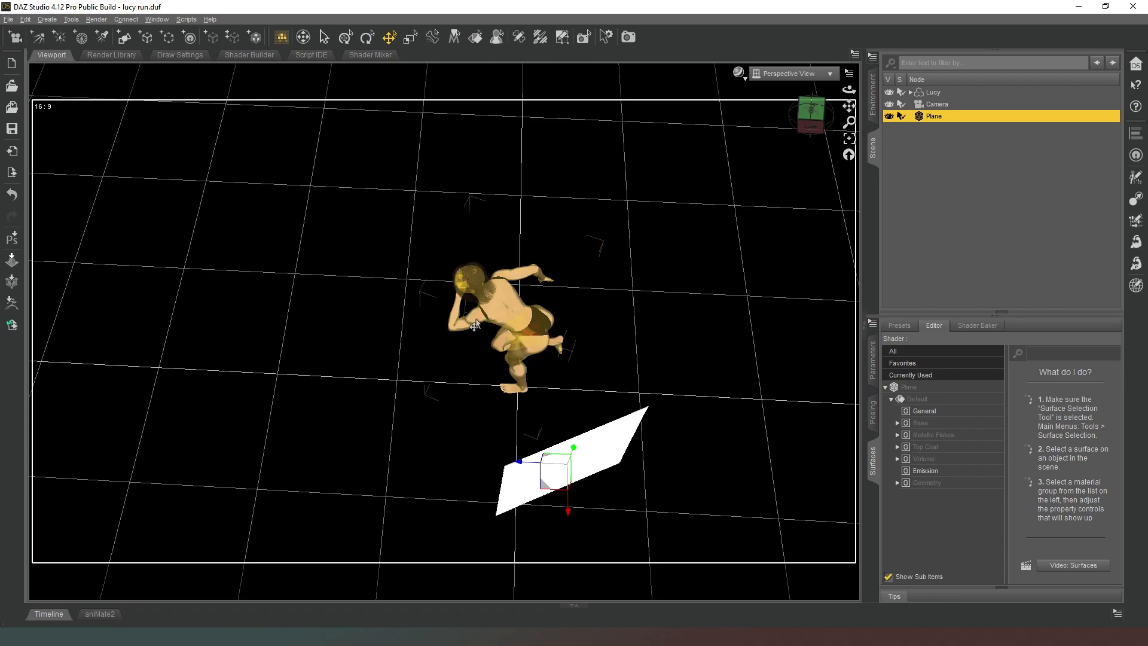
# - Return the viewport from the camera preview to the ordinary Perspective View
pyautogui.click(791, 73)
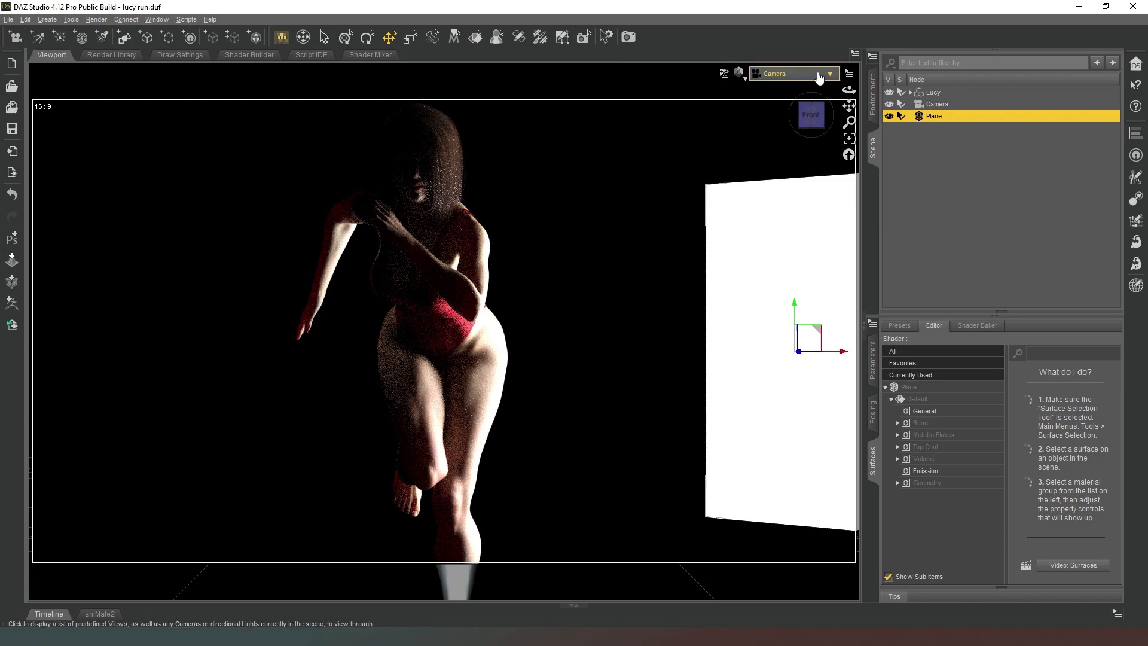
pyautogui.click(827, 73)
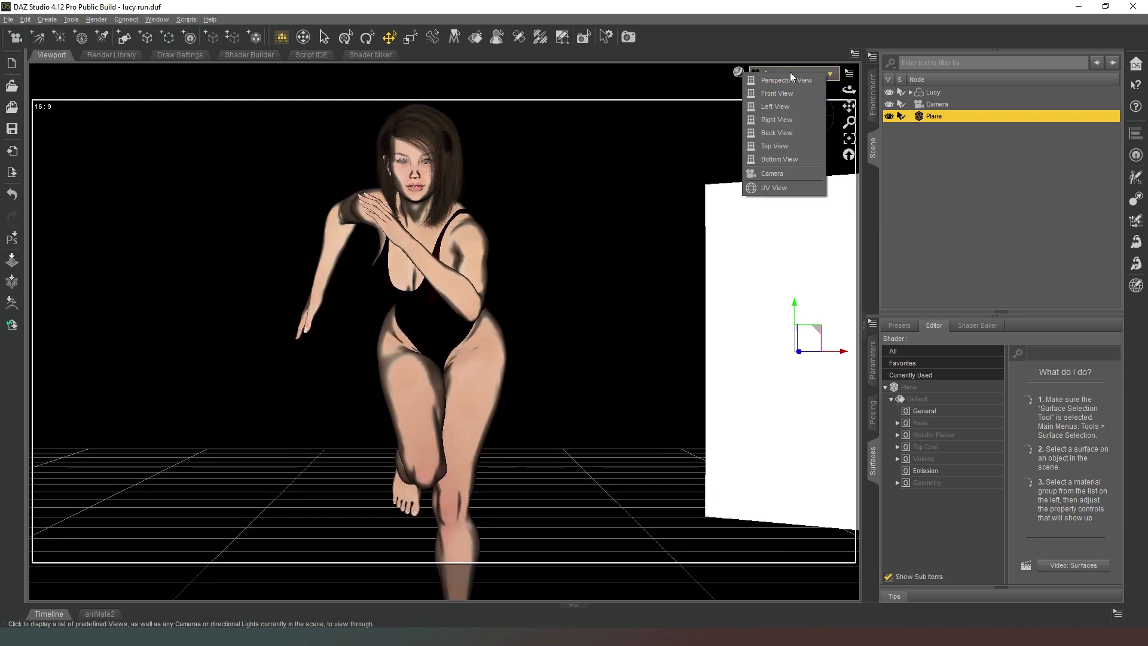
pyautogui.click(784, 80)
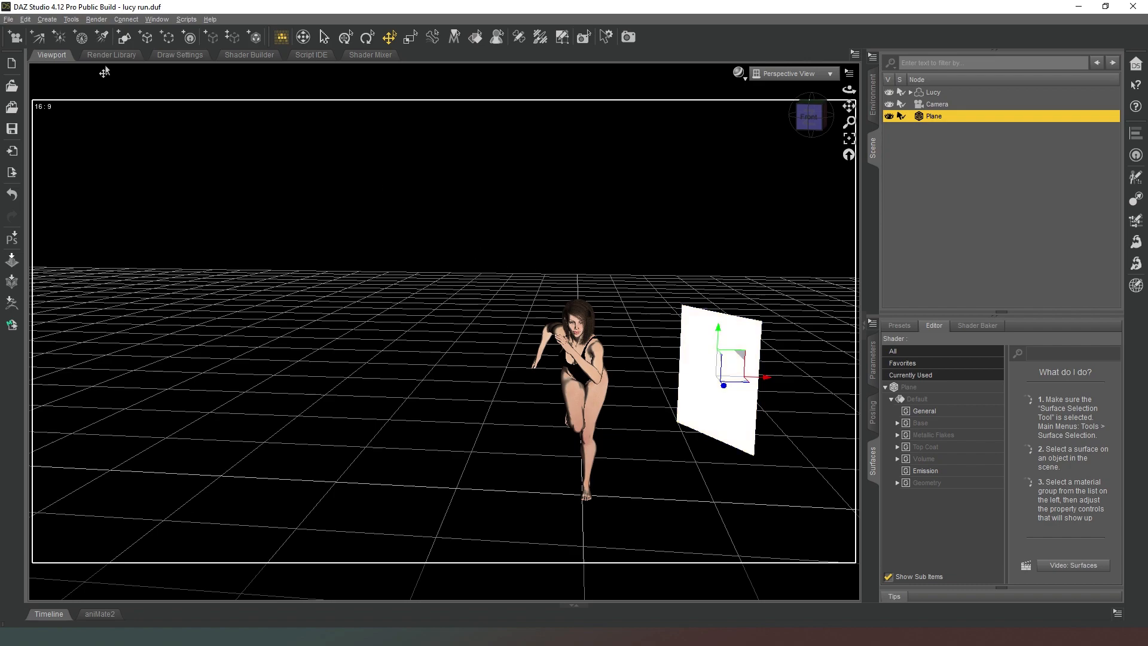
# - Create a new node instance of the glowing plane
pyautogui.click(71, 19)
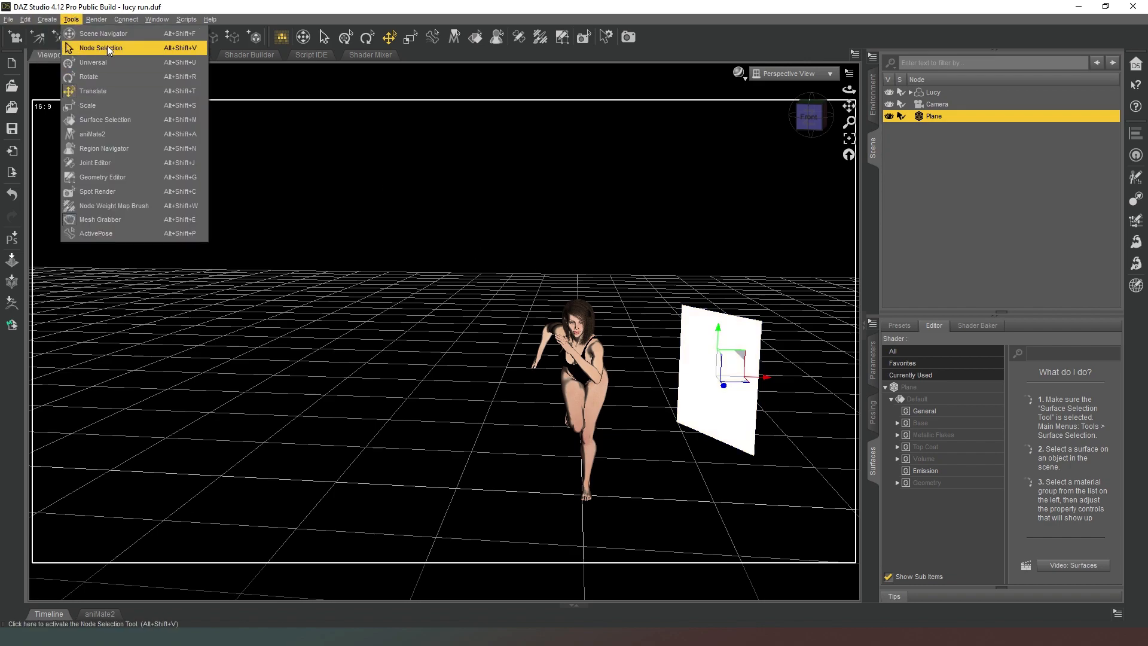
pyautogui.click(46, 19)
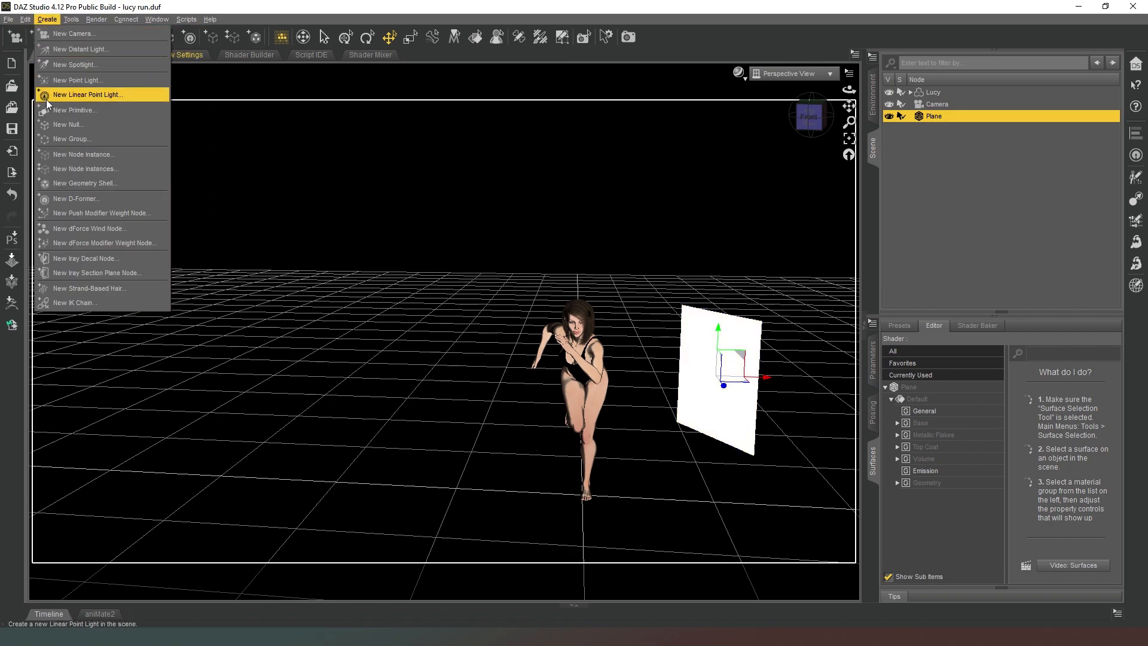
pyautogui.click(83, 154)
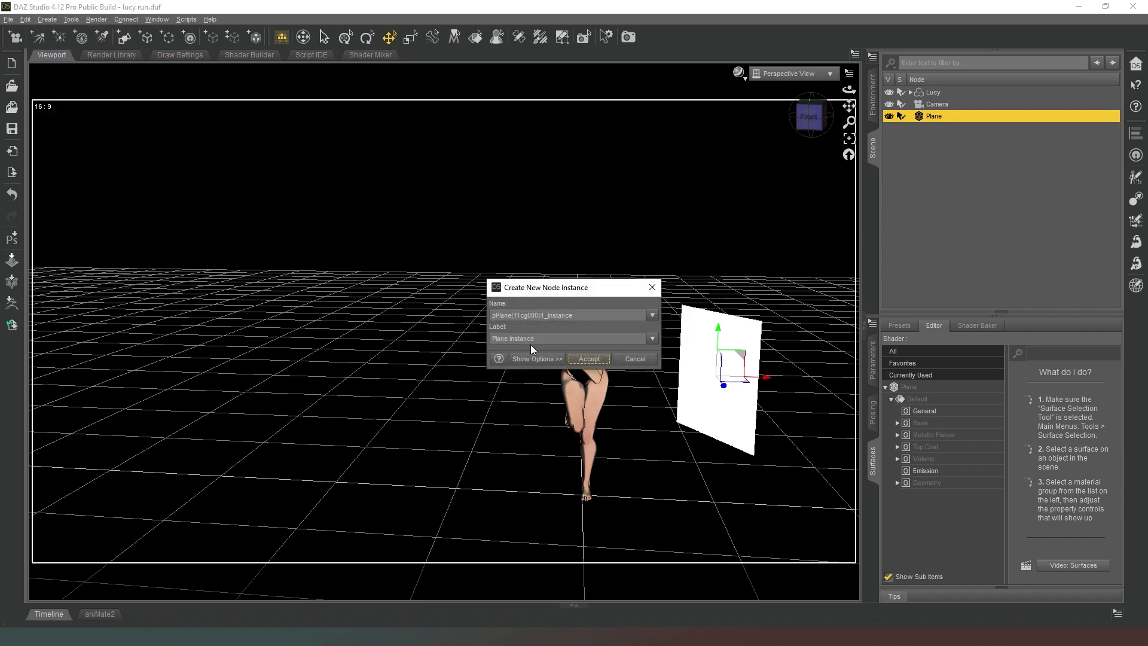
pyautogui.click(589, 359)
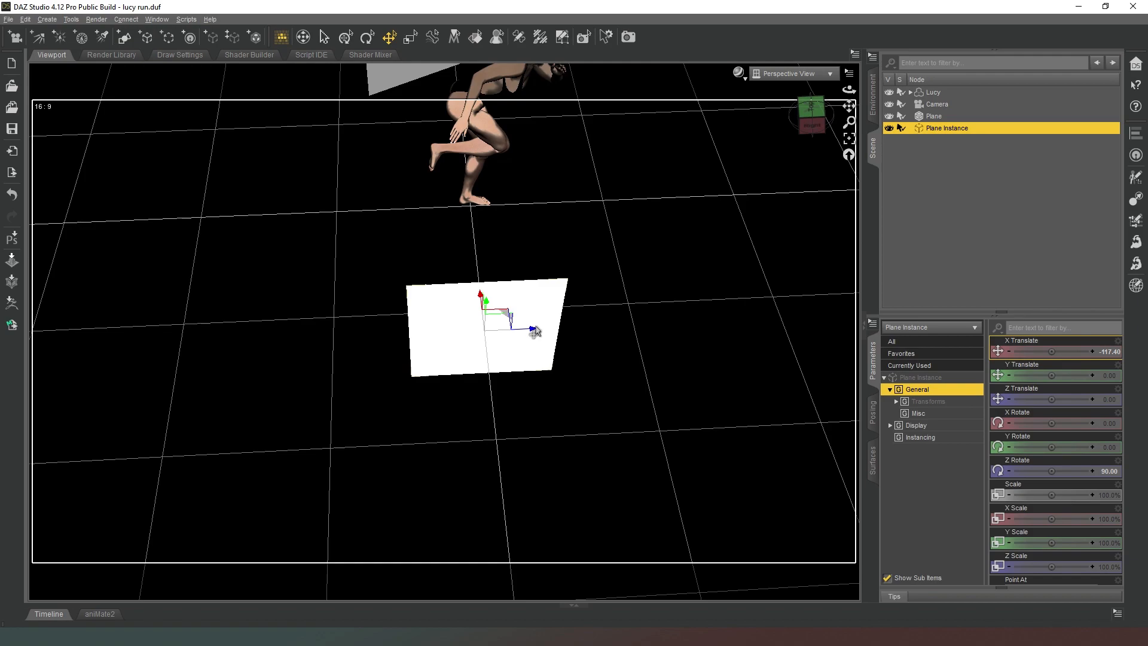
# - From a top view, move the plane instance to stand on Lucy's left side
pyautogui.moveTo(534, 331); pyautogui.dragTo(529, 333)
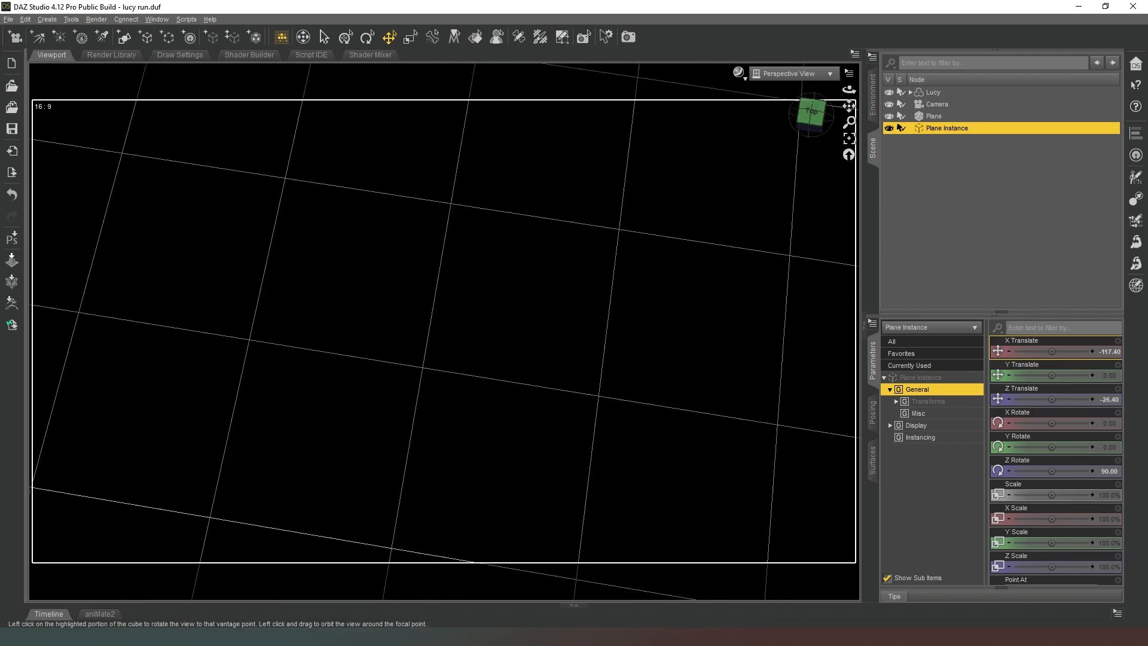
pyautogui.moveTo(811, 112); pyautogui.dragTo(814, 117)
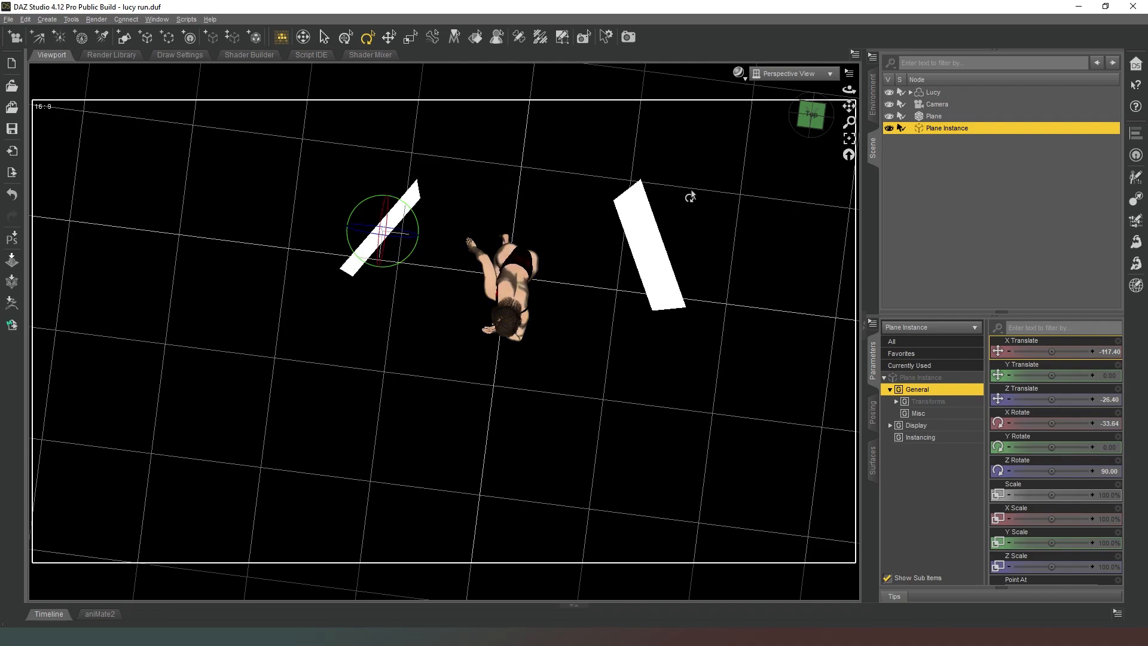
pyautogui.click(389, 37)
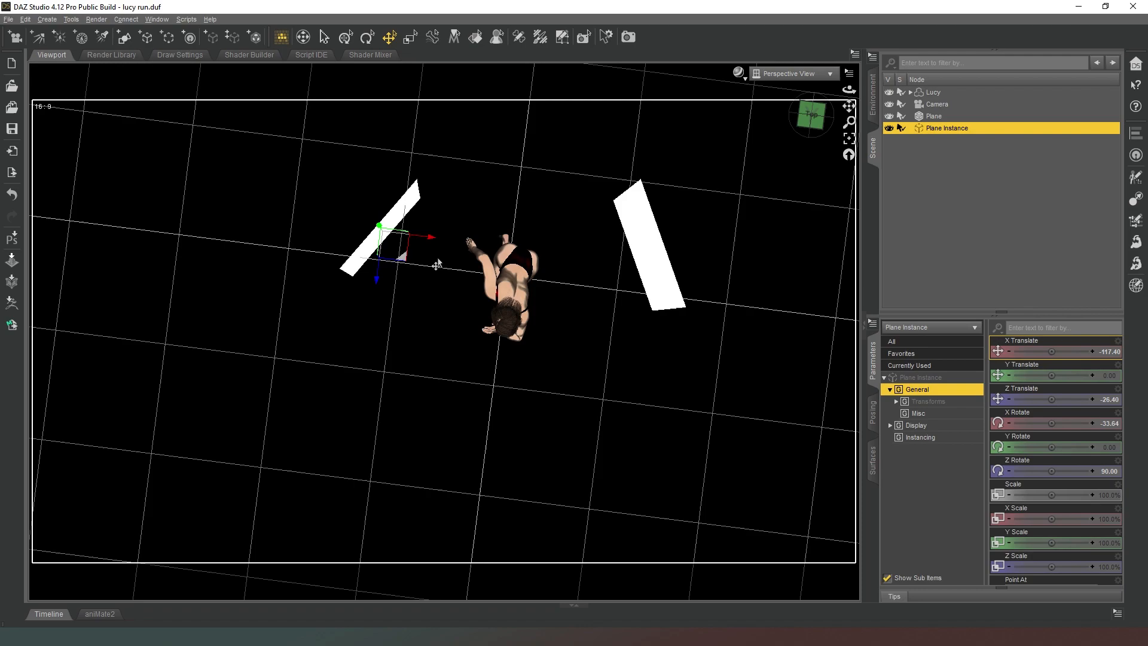
pyautogui.moveTo(435, 266); pyautogui.dragTo(408, 263)
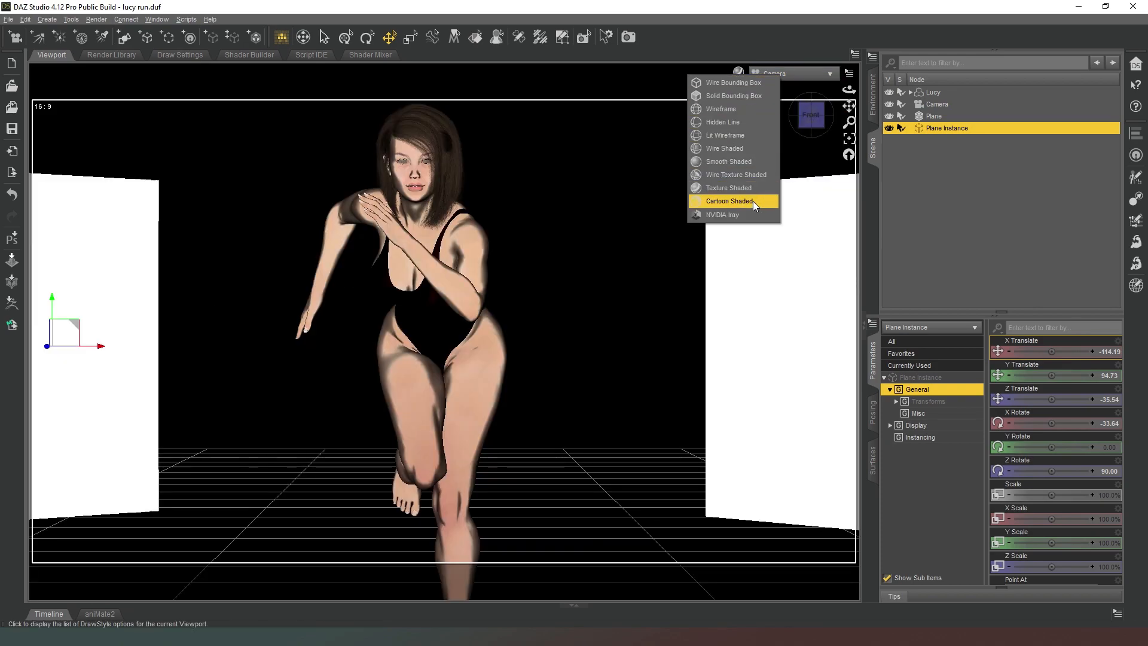
# - Preview the camera view in Iray and select the plane together with its instance
pyautogui.click(728, 200)
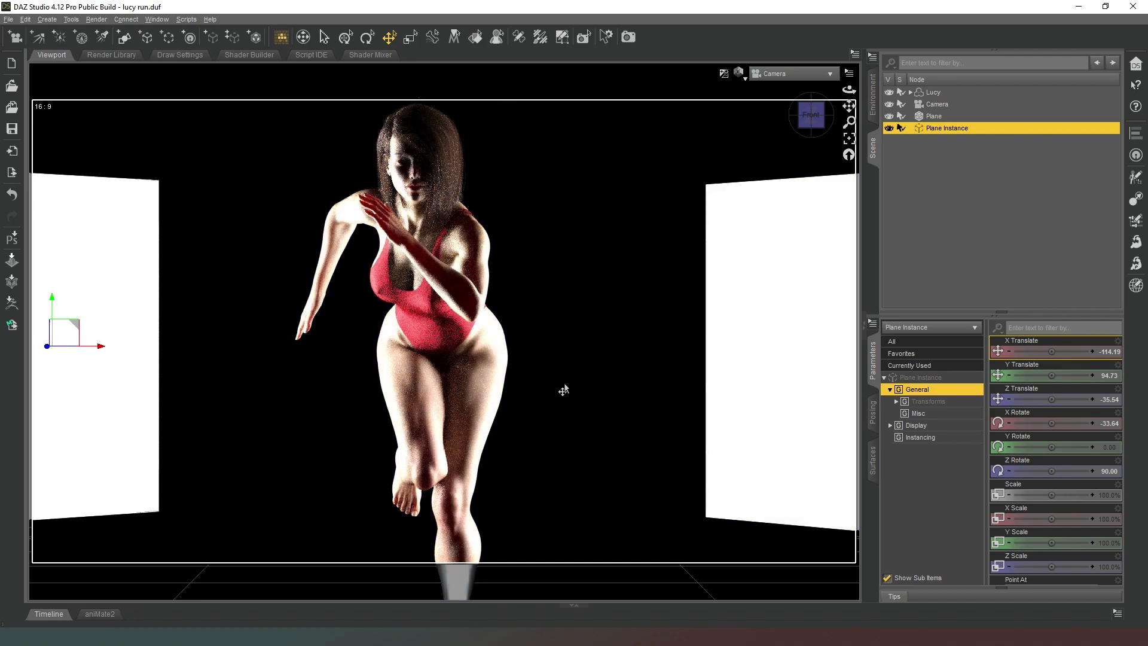
pyautogui.moveTo(790, 73)
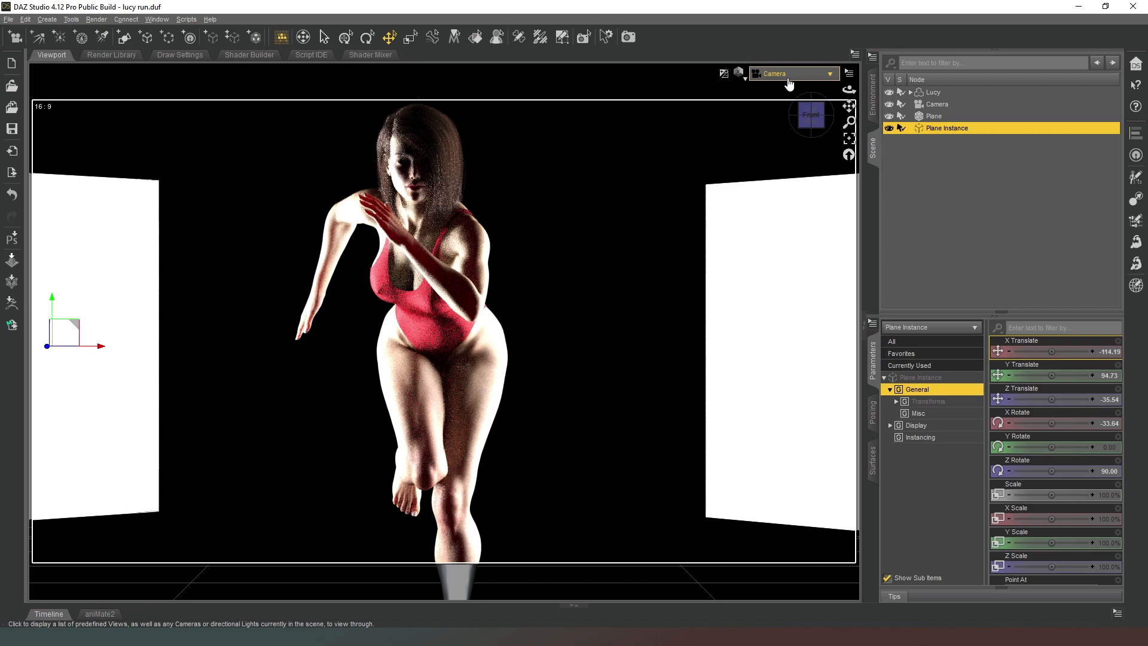
pyautogui.moveTo(918, 116)
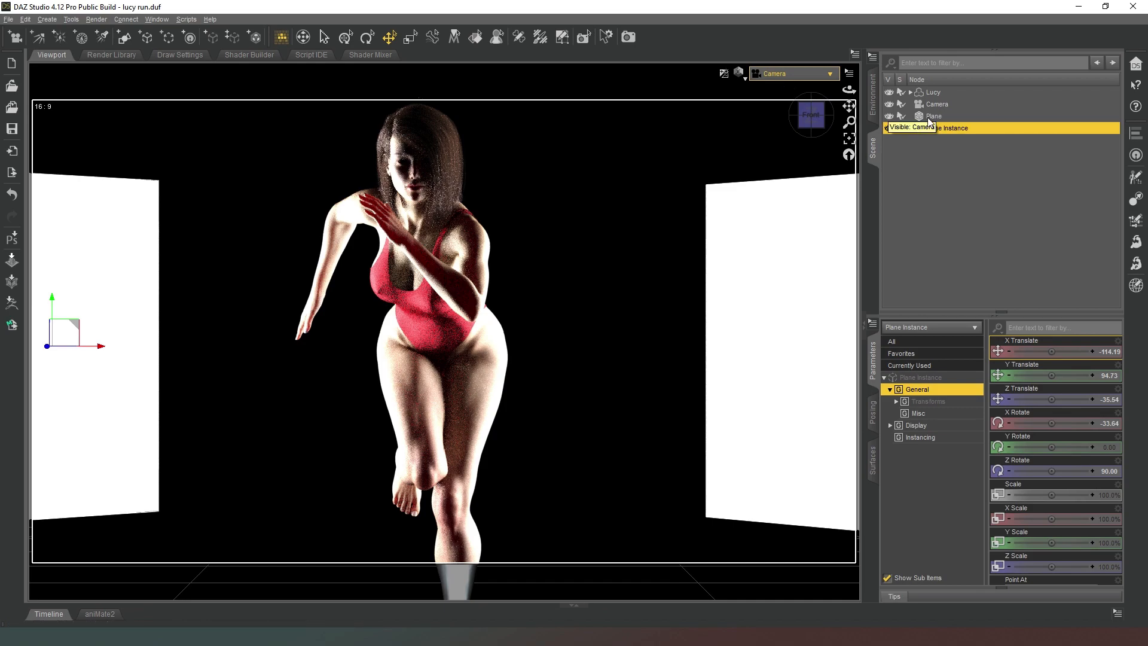
pyautogui.click(935, 116)
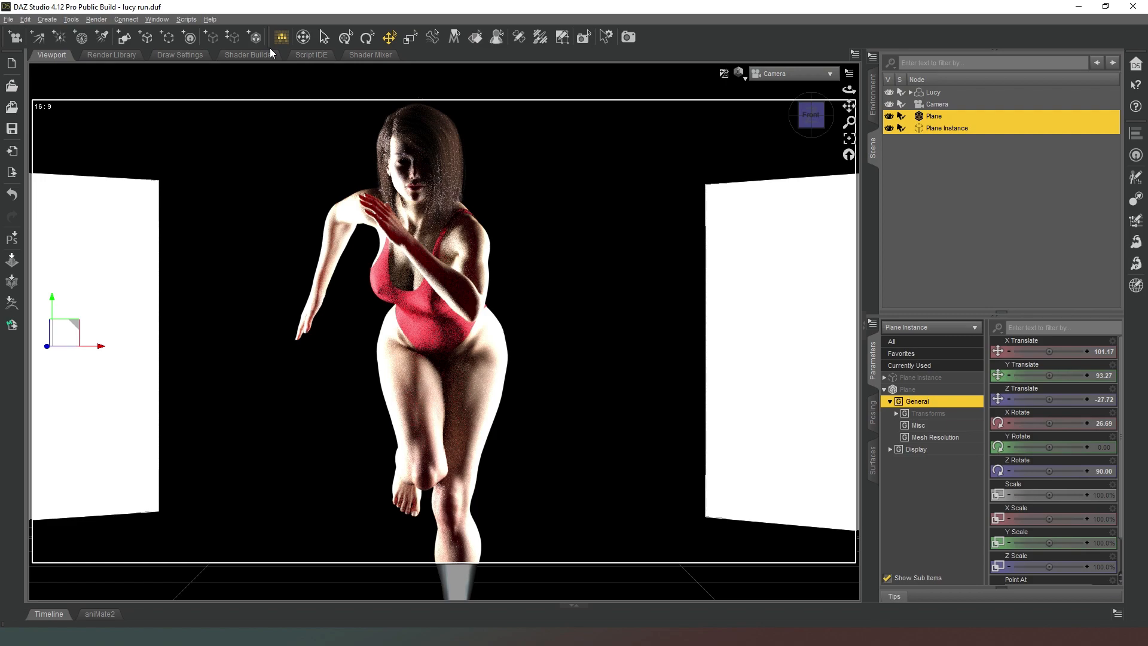
pyautogui.moveTo(166, 37)
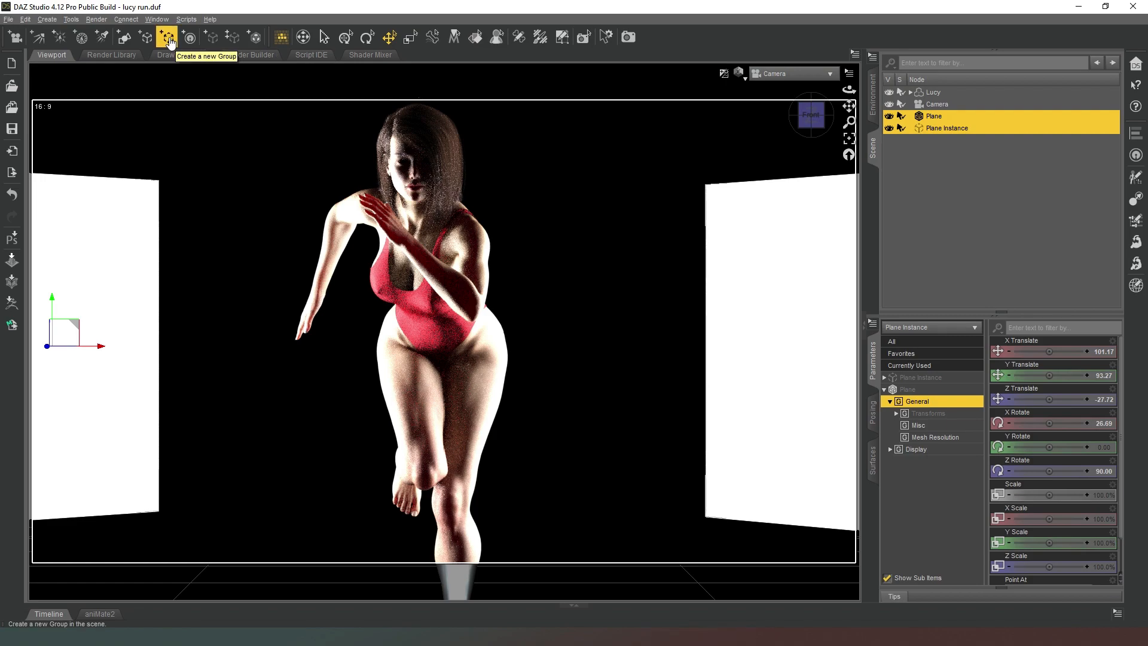
# - Group the two selected planes under a single Group node
pyautogui.click(166, 37)
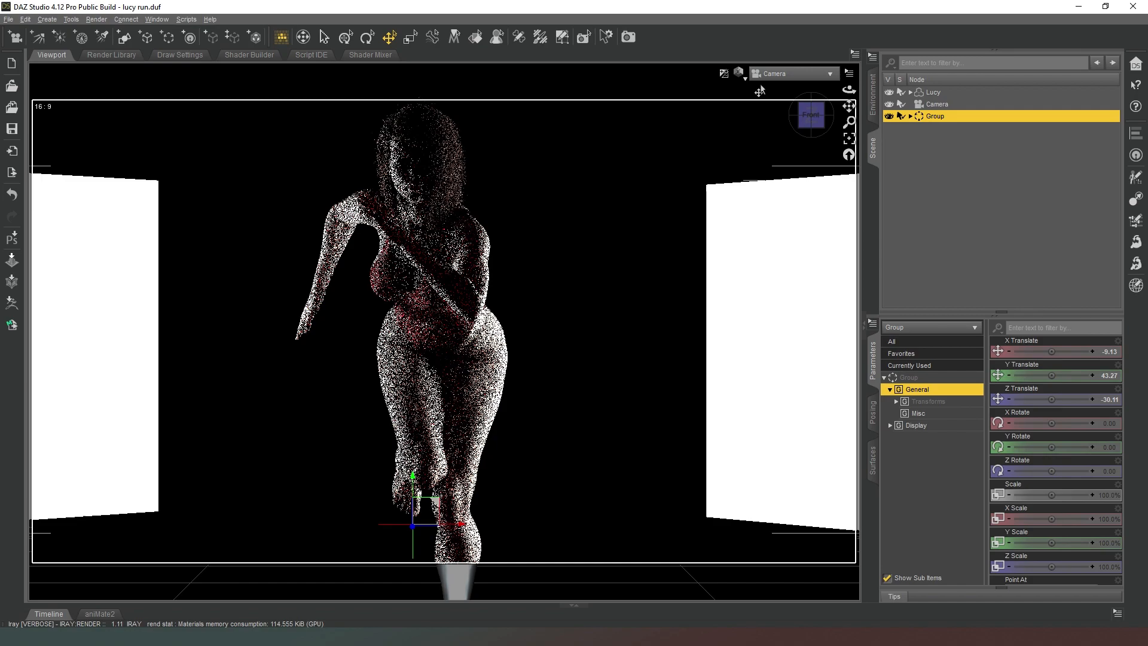
pyautogui.click(739, 73)
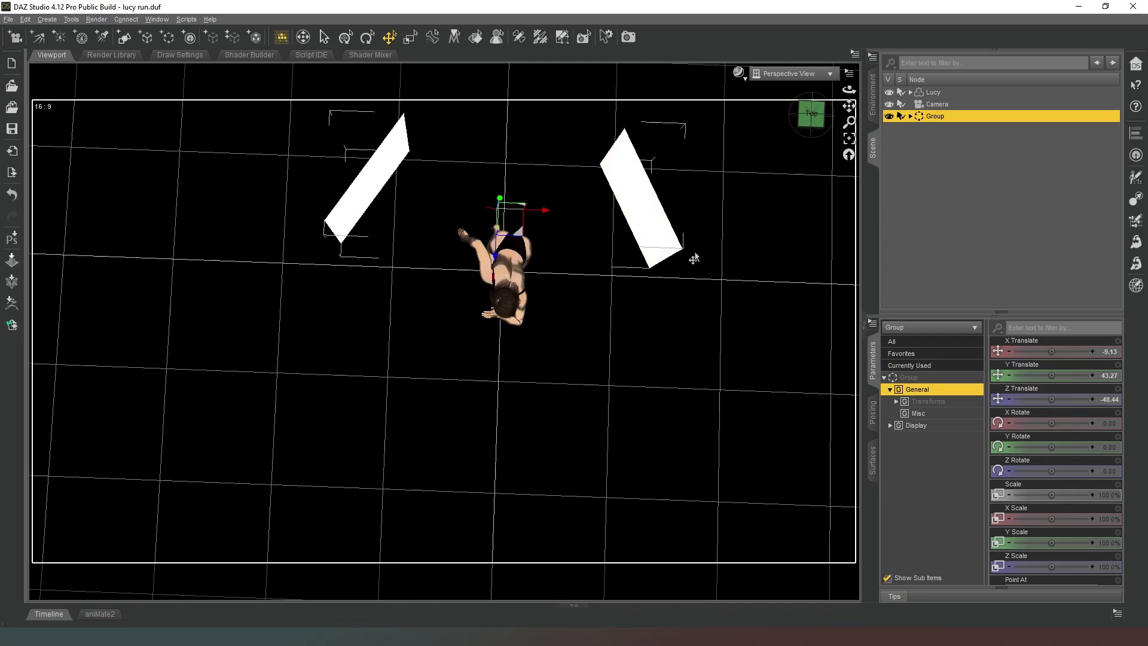
# - Look through the camera in Iray preview and clear the selection
pyautogui.click(791, 72)
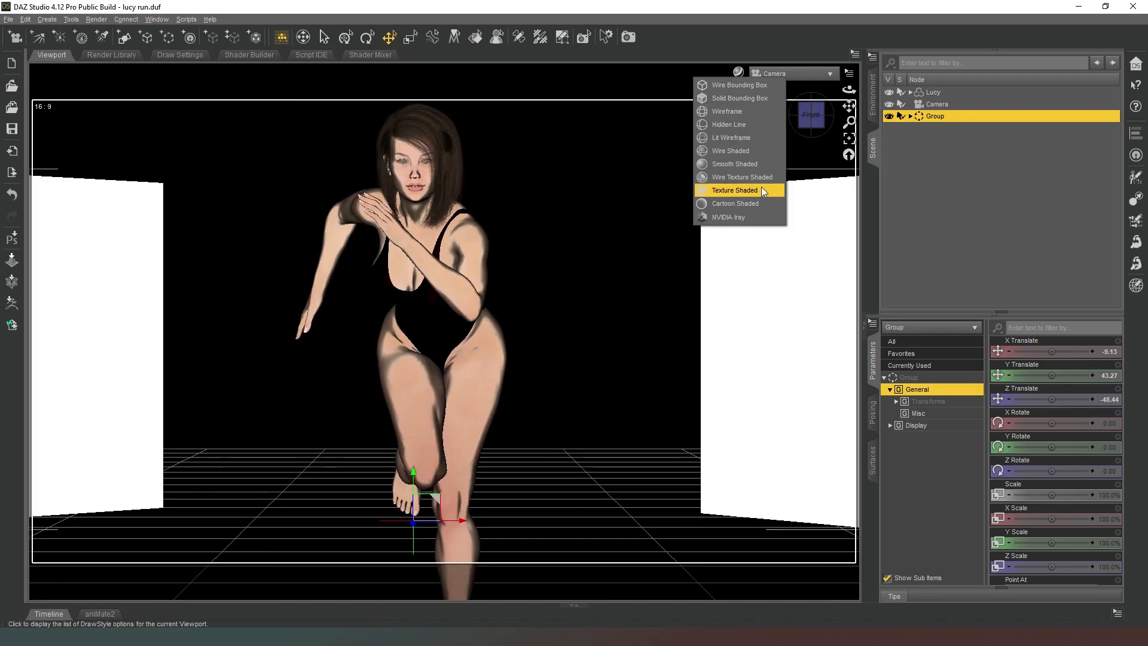
pyautogui.click(733, 190)
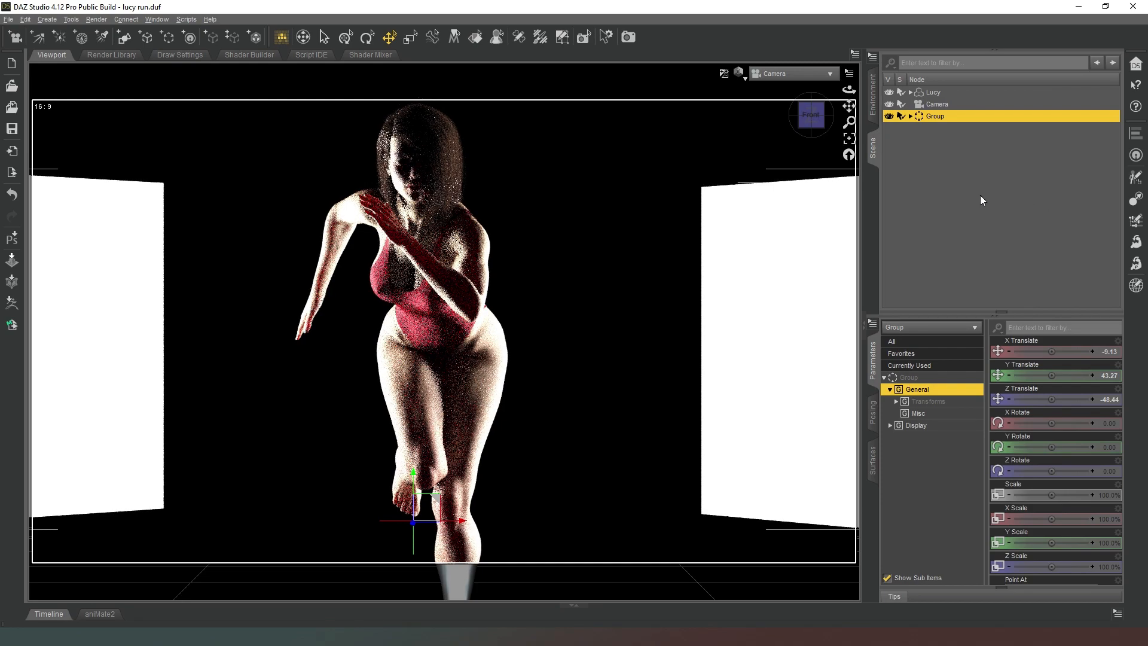
pyautogui.click(989, 220)
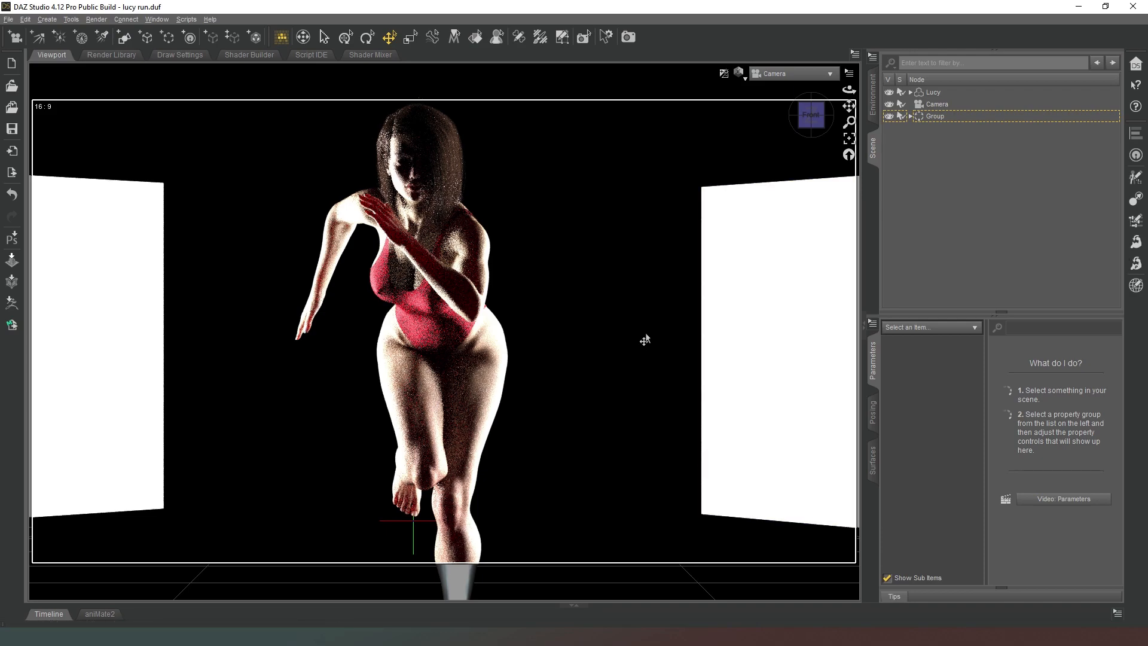
pyautogui.moveTo(520, 226)
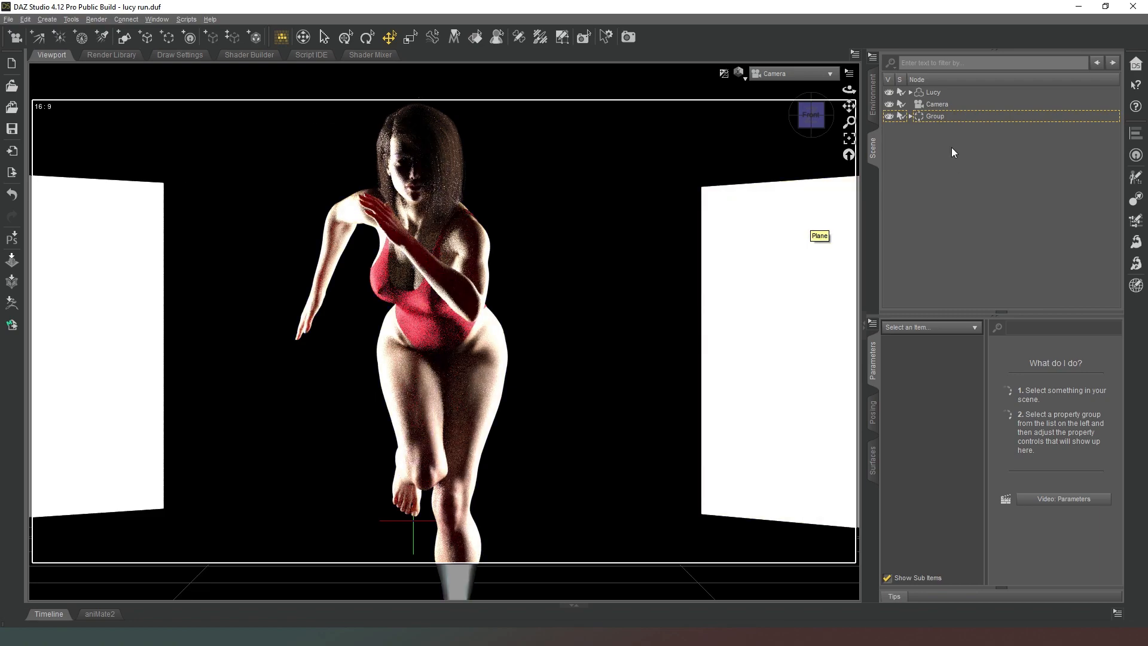
# - Select the original plane inside the group and lower its luminance to 500
pyautogui.click(911, 116)
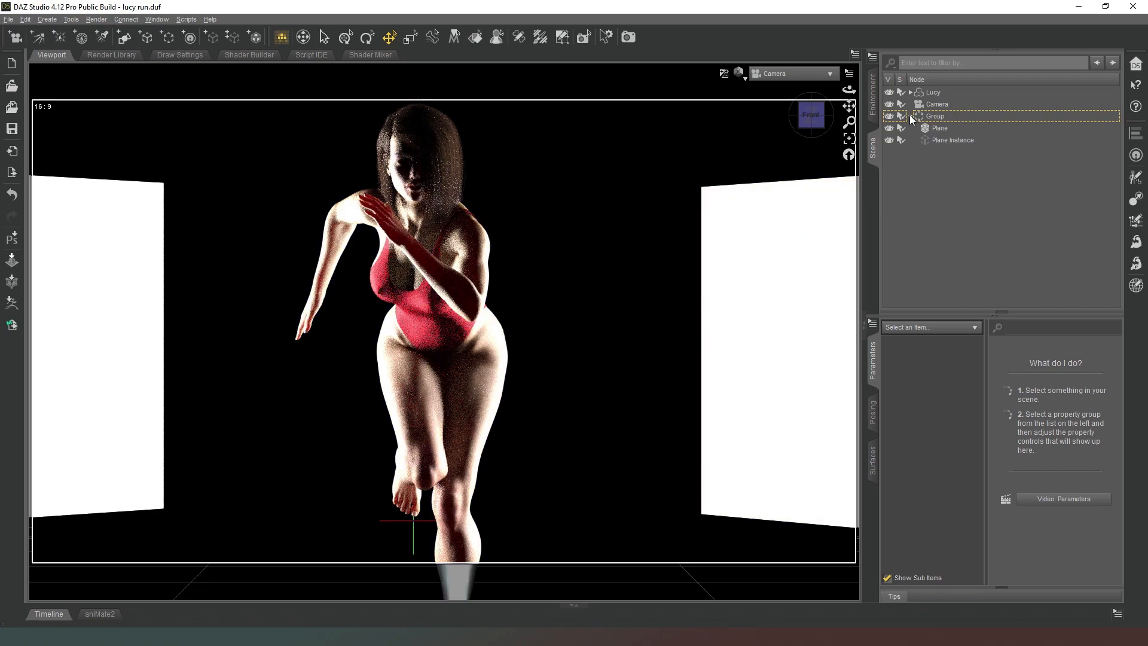
pyautogui.click(939, 128)
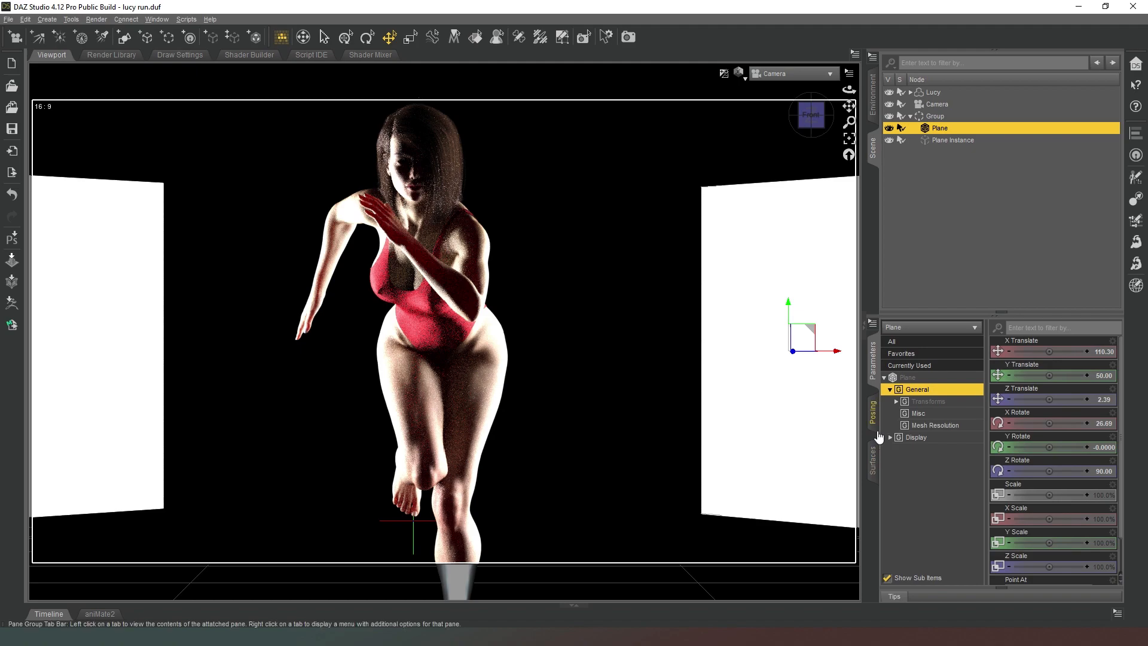
pyautogui.click(871, 461)
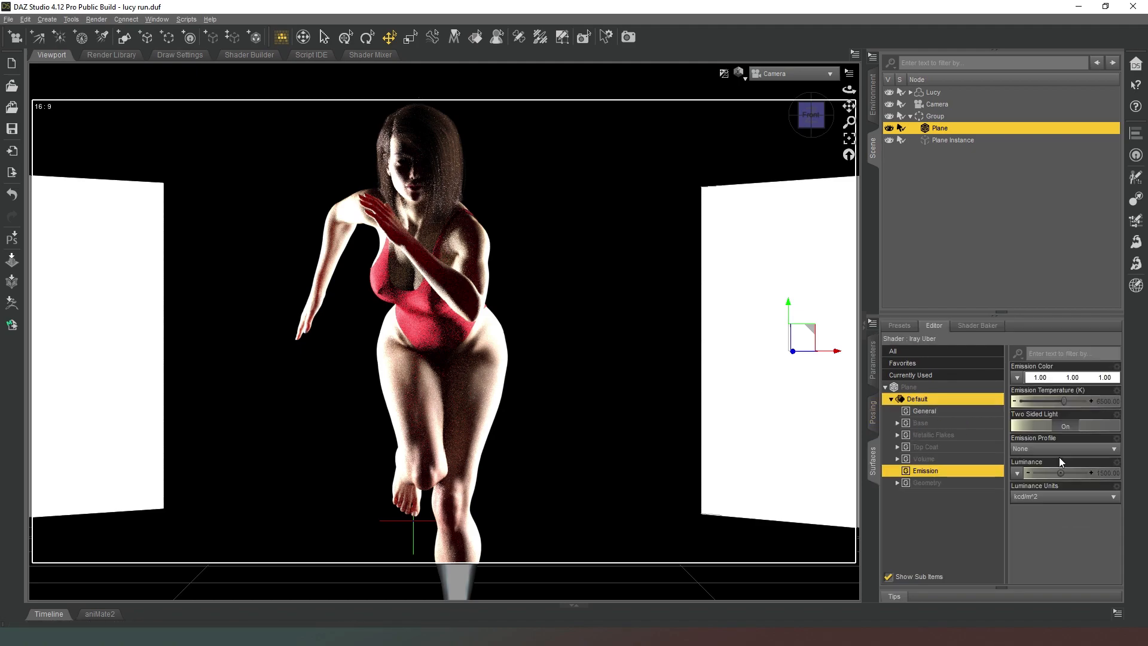
pyautogui.click(1065, 472)
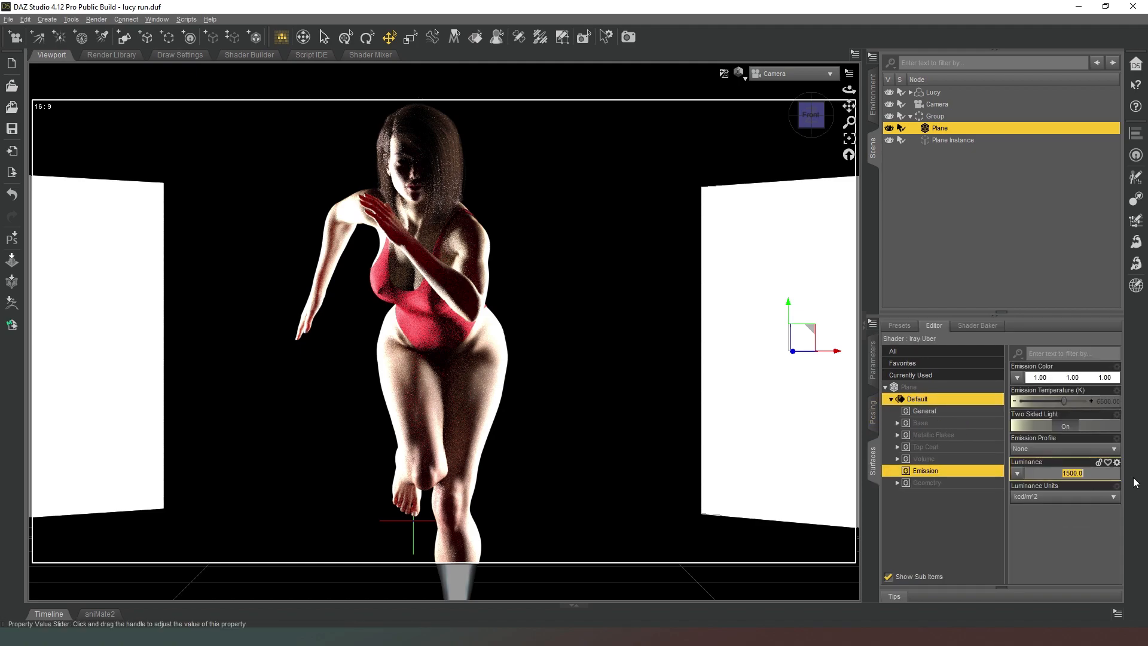
pyautogui.write('50')
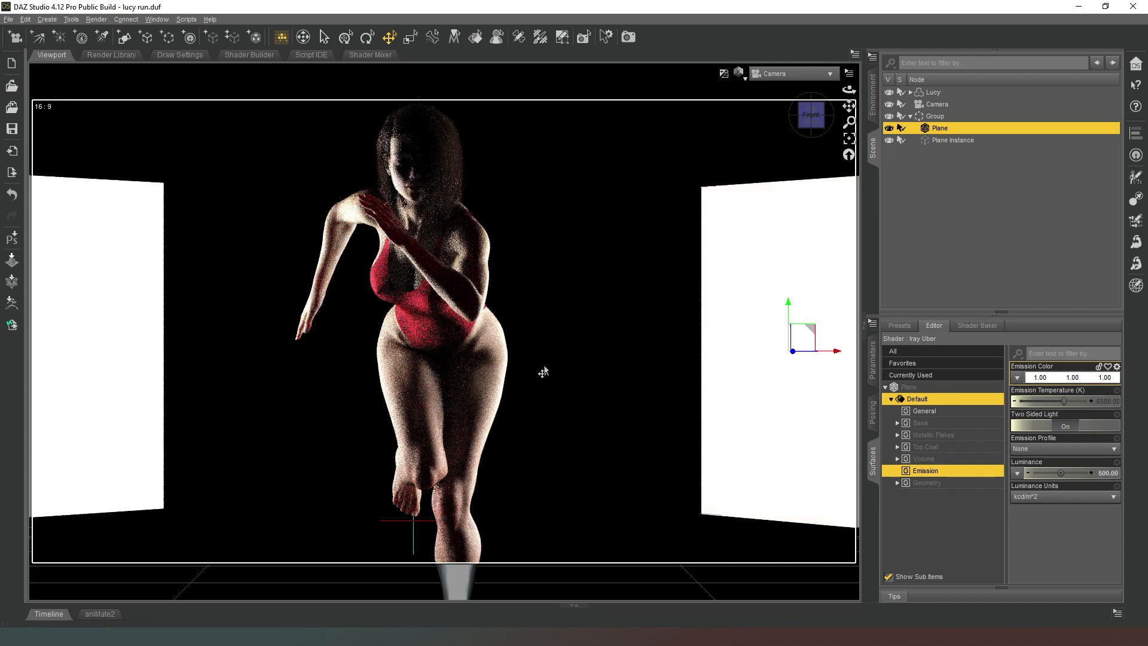
pyautogui.moveTo(556, 253)
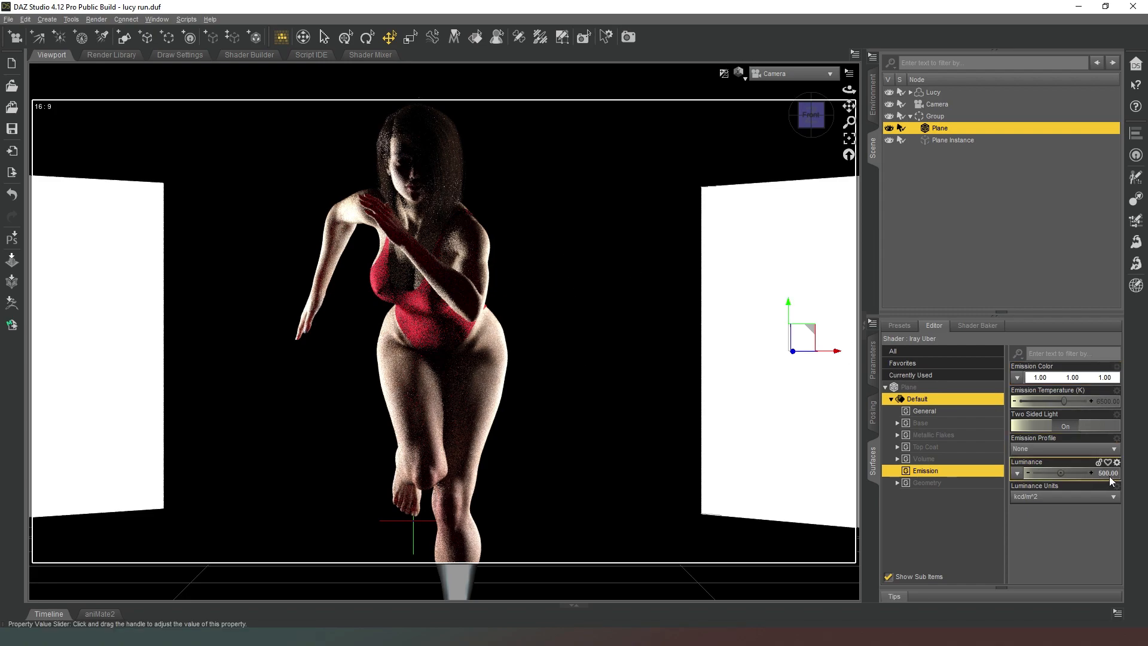
# - Test luminance 250 with the slider, then return it to 500
pyautogui.moveTo(1072, 472); pyautogui.dragTo(1032, 472)
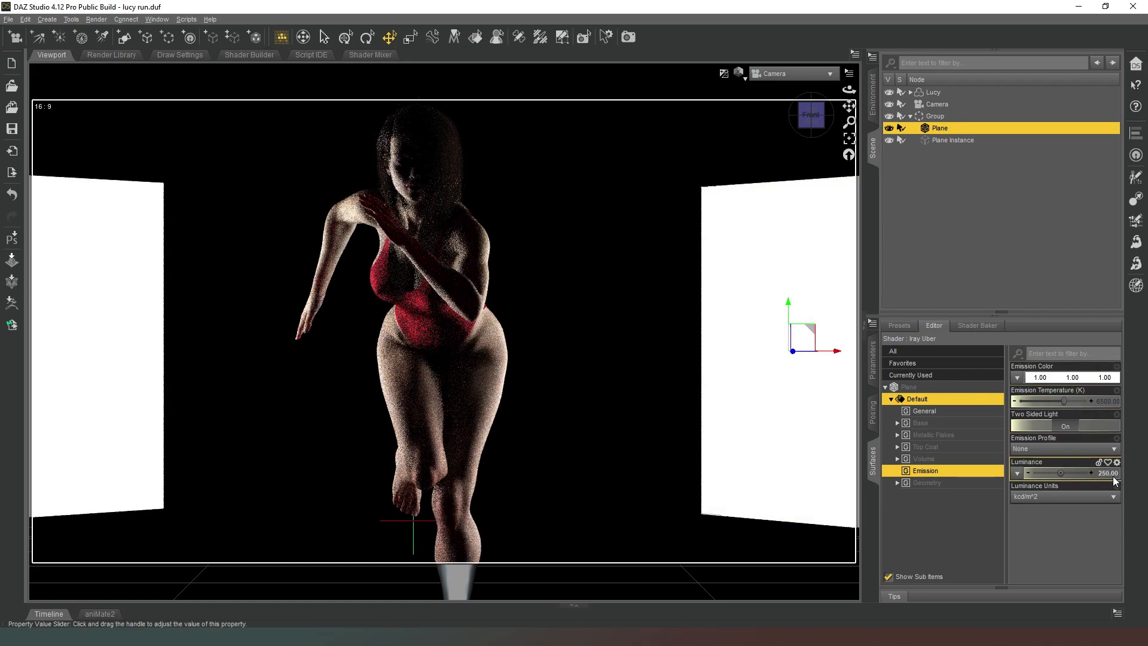
pyautogui.moveTo(1061, 472); pyautogui.dragTo(1105, 472)
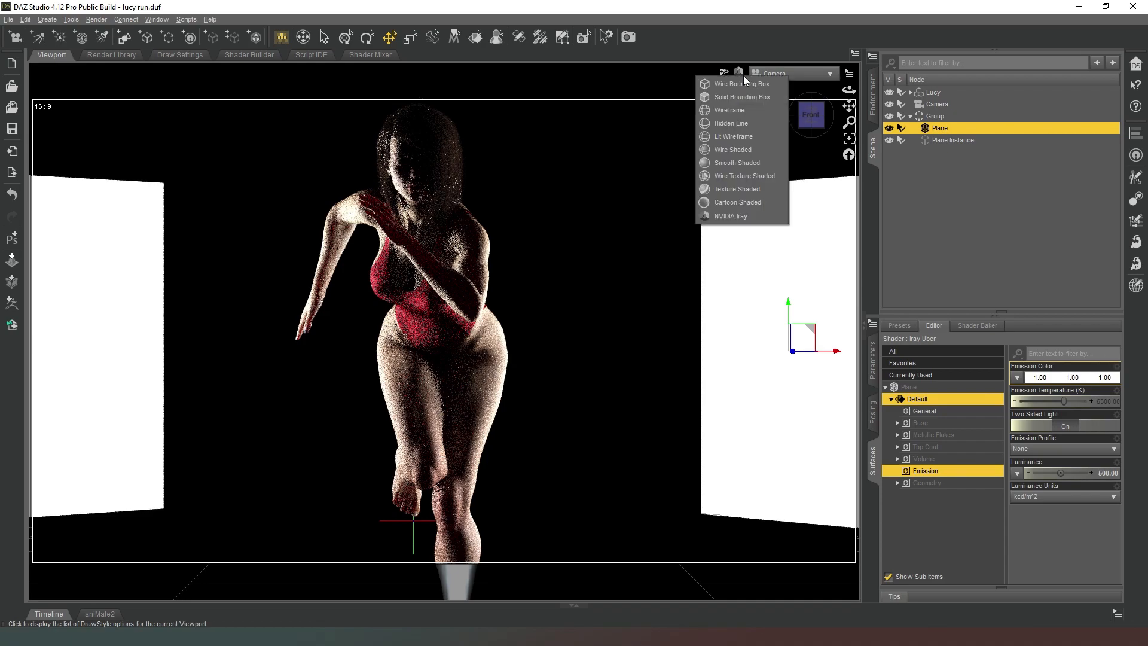
pyautogui.moveTo(729, 216)
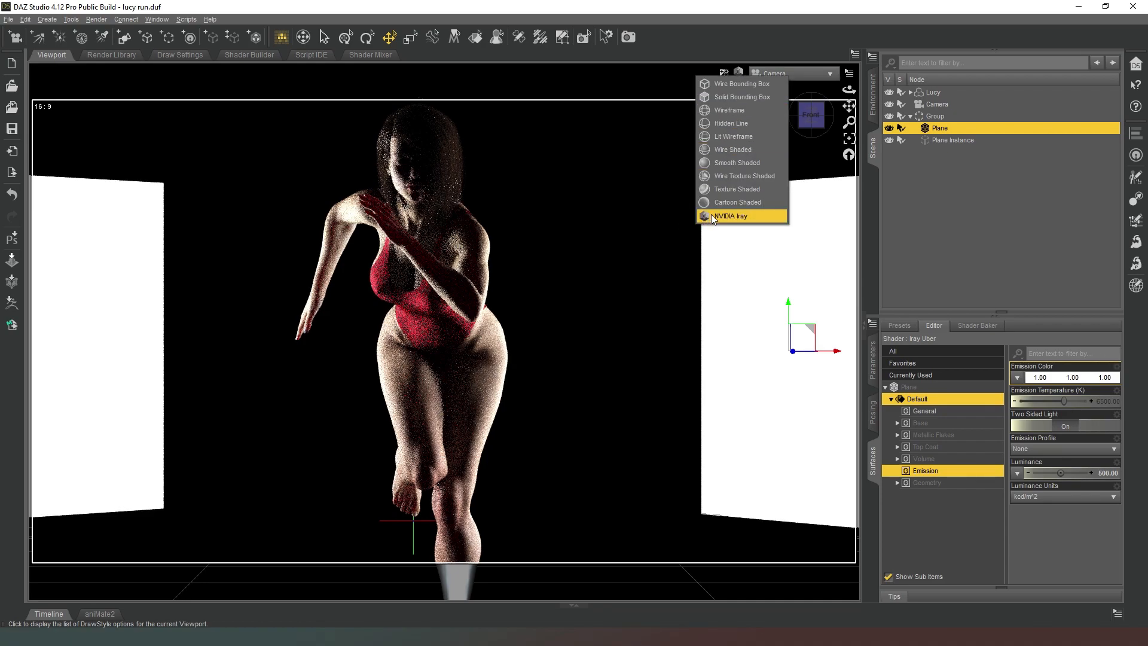
pyautogui.moveTo(735, 189)
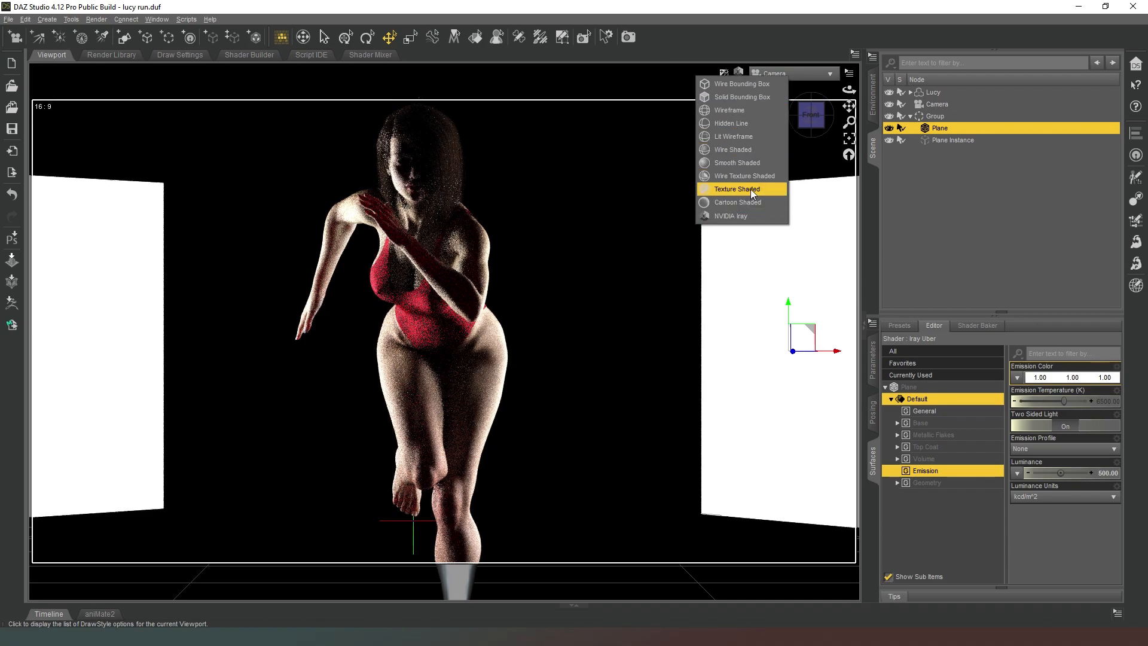
# - Create a 0.3 m sphere primitive and move it to the right of Lucy
pyautogui.click(734, 189)
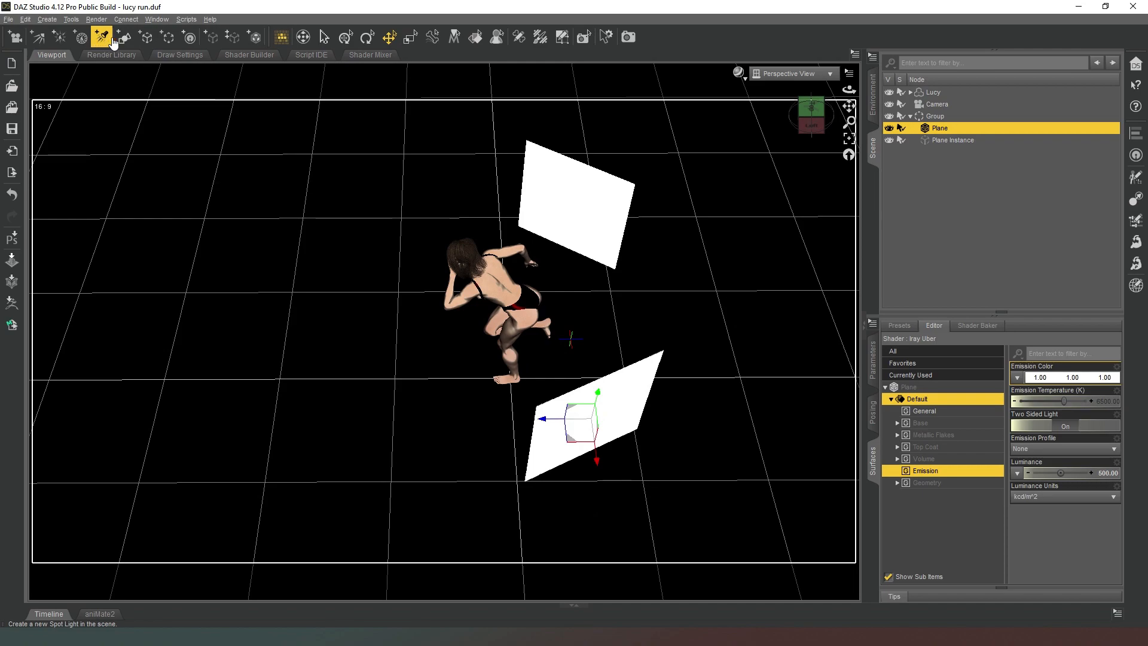
pyautogui.click(101, 37)
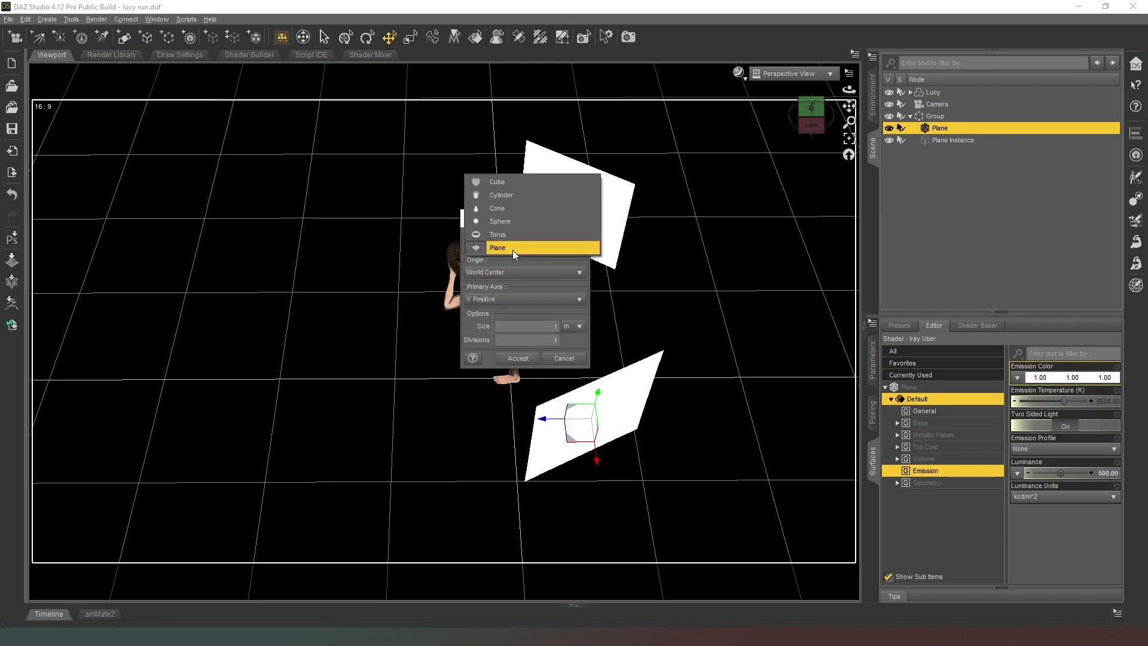
pyautogui.moveTo(529, 221)
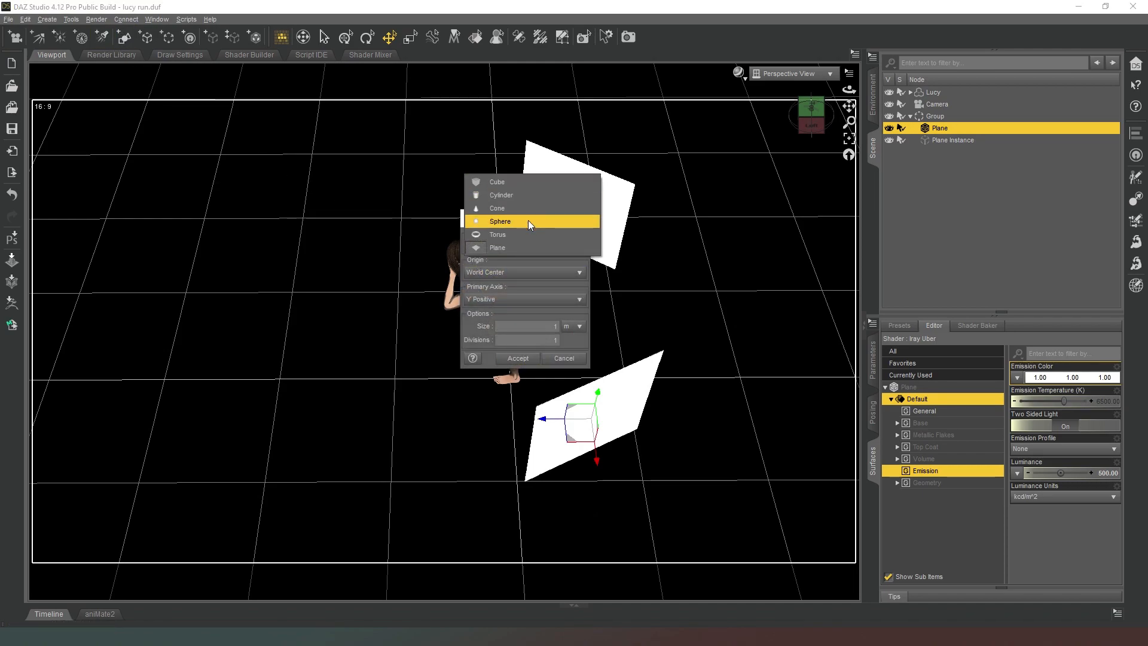
pyautogui.click(499, 221)
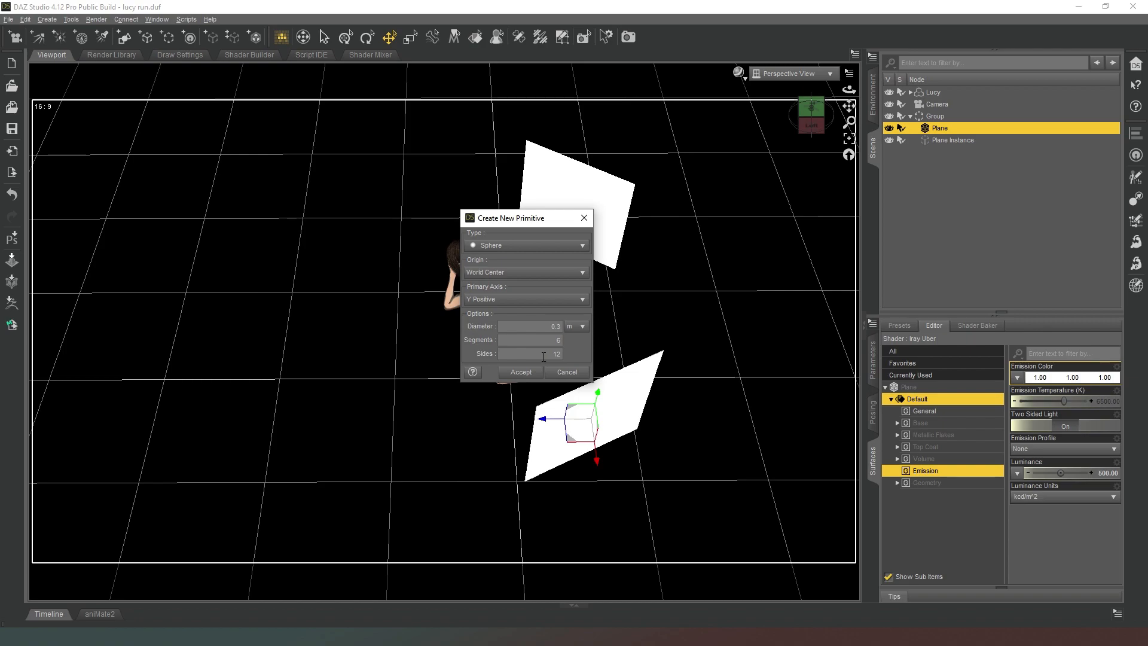
pyautogui.moveTo(520, 372)
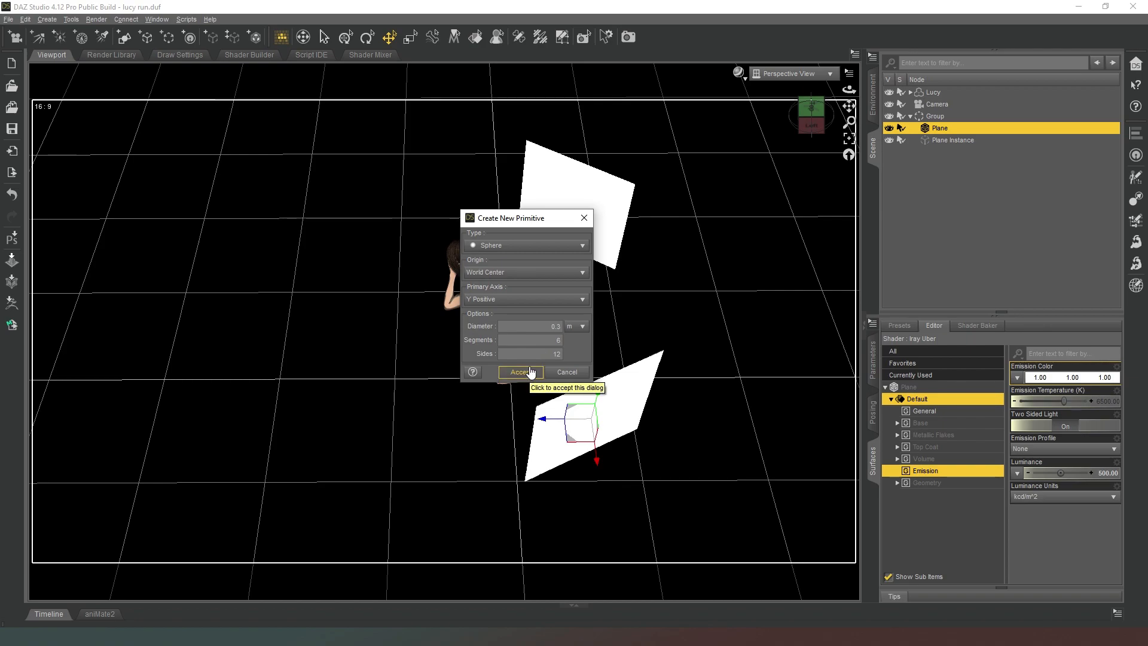
pyautogui.click(520, 371)
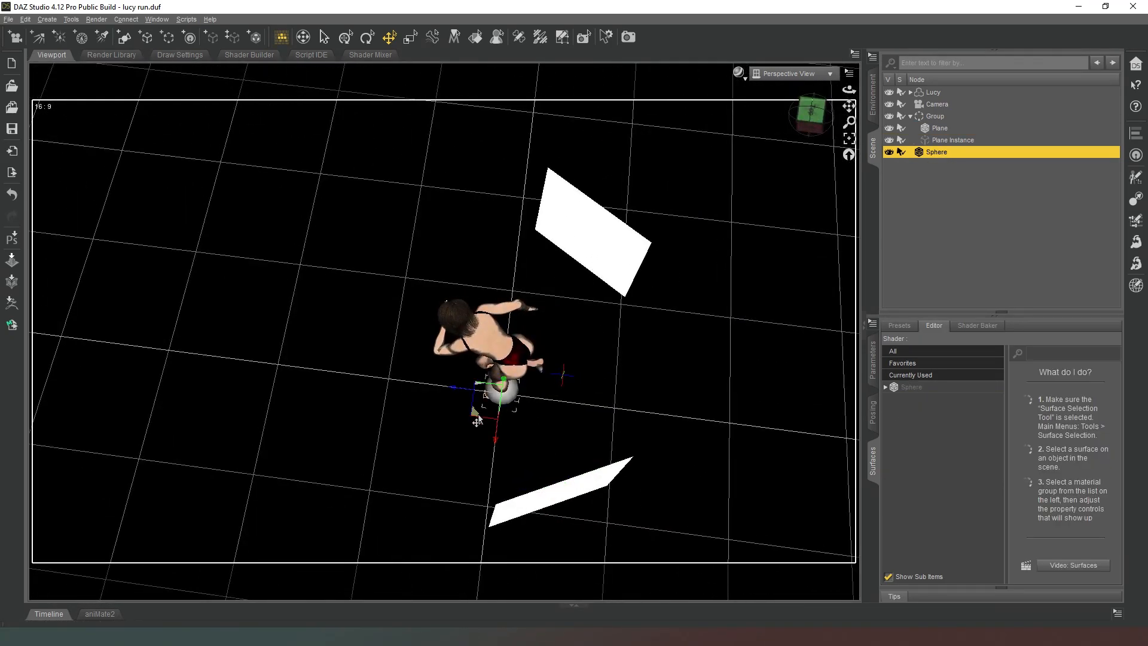
pyautogui.moveTo(501, 396); pyautogui.dragTo(600, 401)
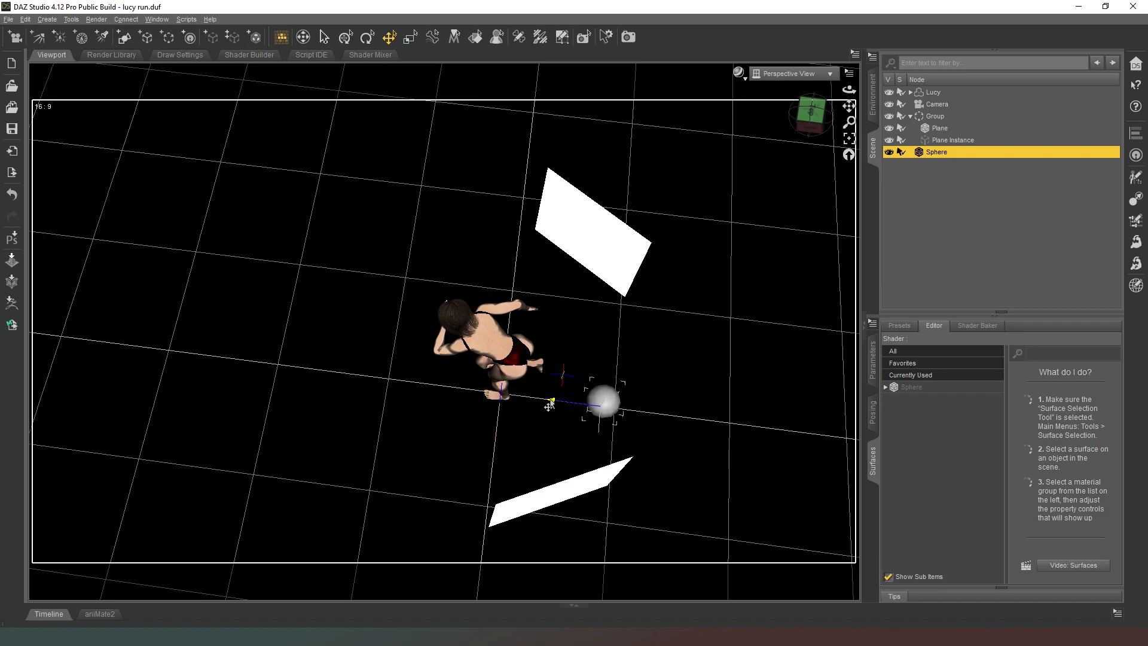
# - View through the camera and give the sphere white emission at 1500 kcd/m²
pyautogui.moveTo(603, 402); pyautogui.dragTo(639, 344)
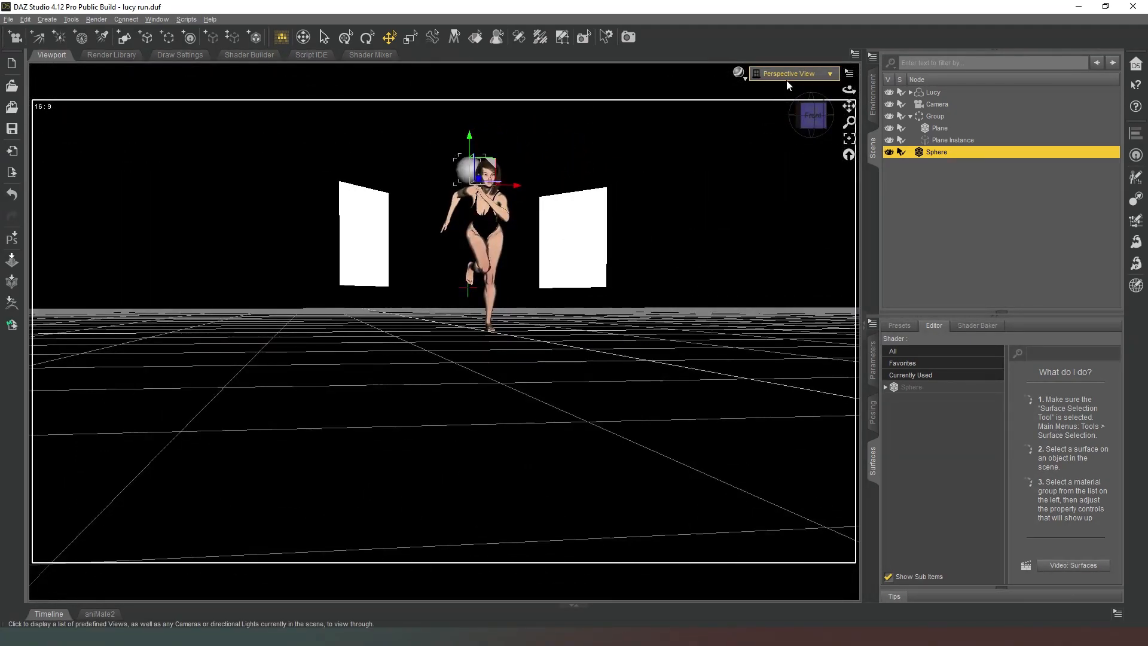
pyautogui.click(791, 73)
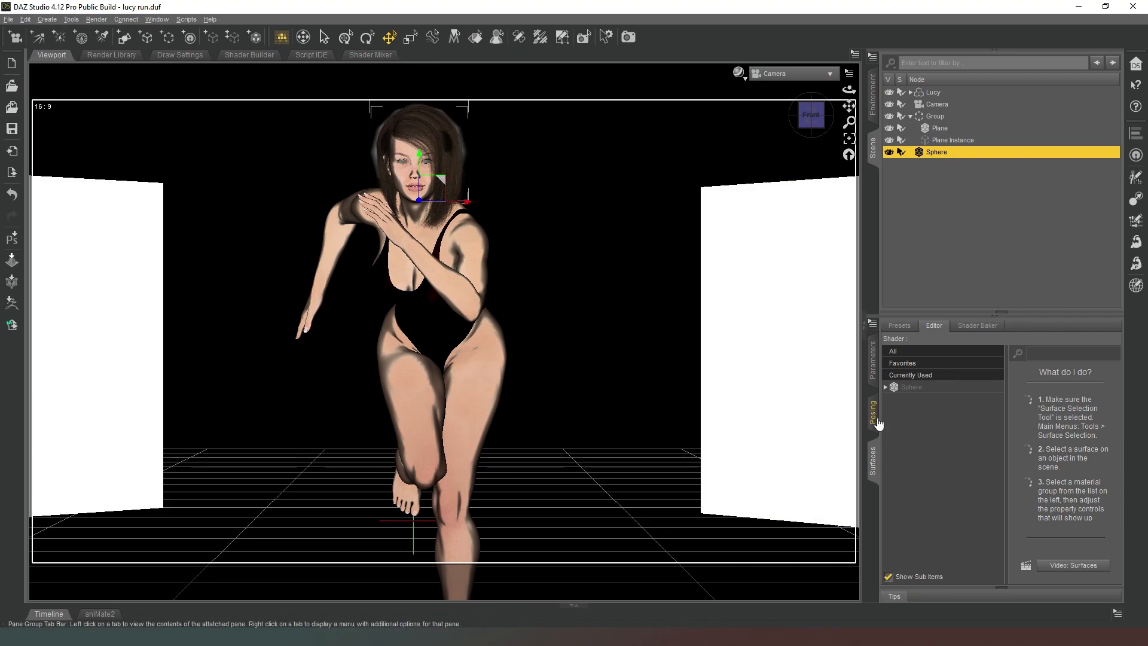
pyautogui.moveTo(886, 397)
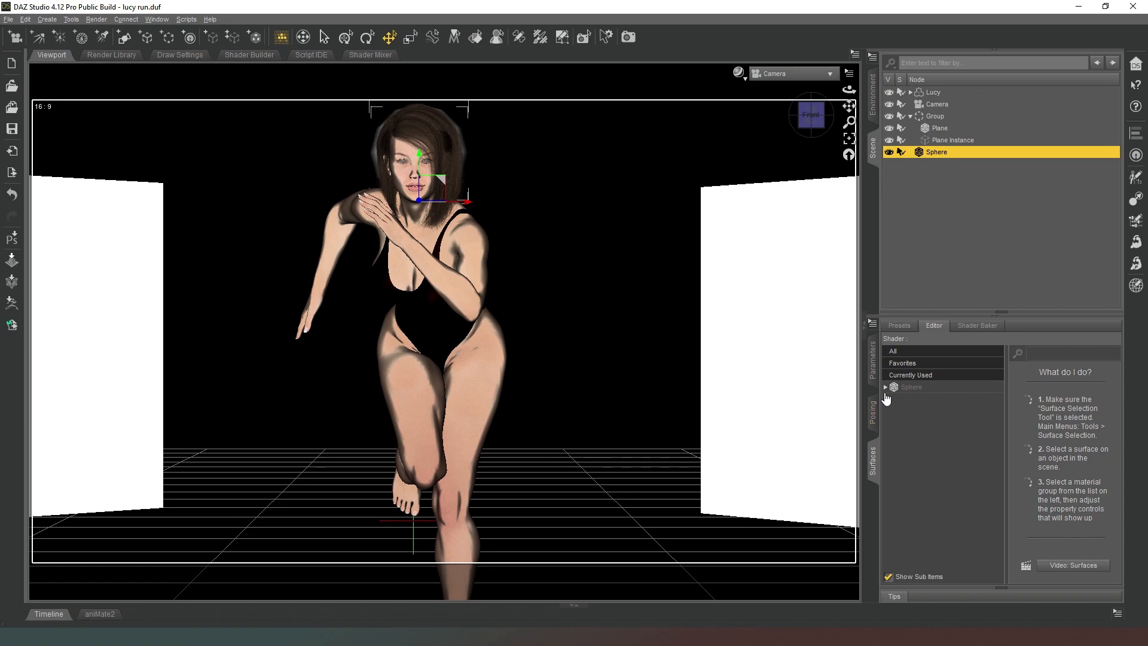
pyautogui.click(884, 386)
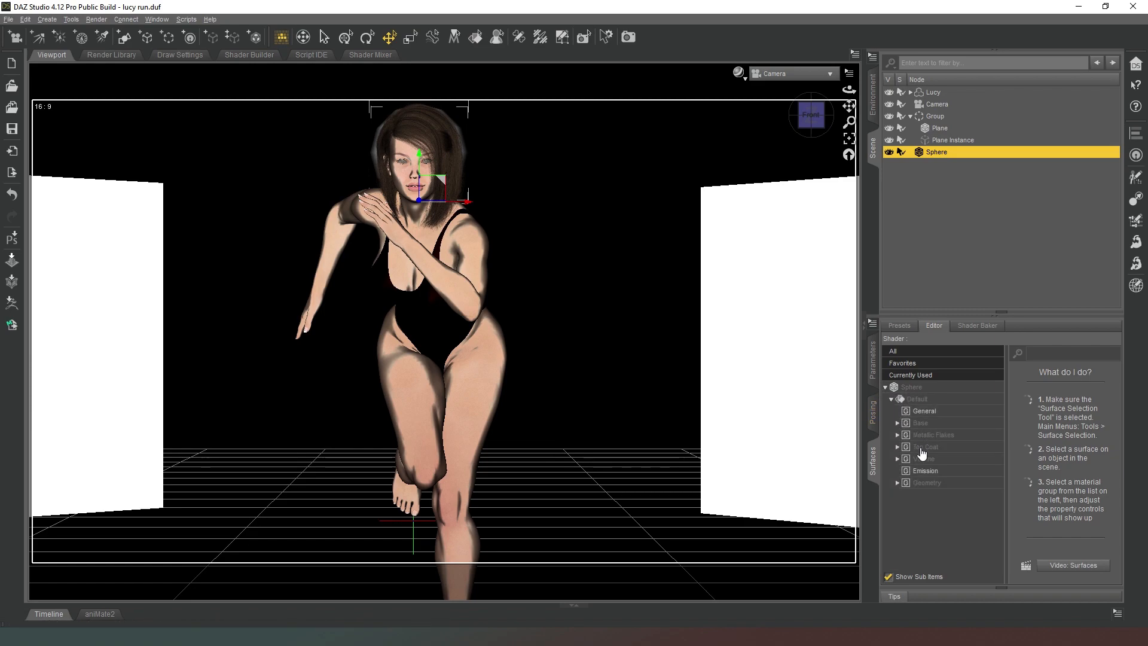
pyautogui.click(924, 470)
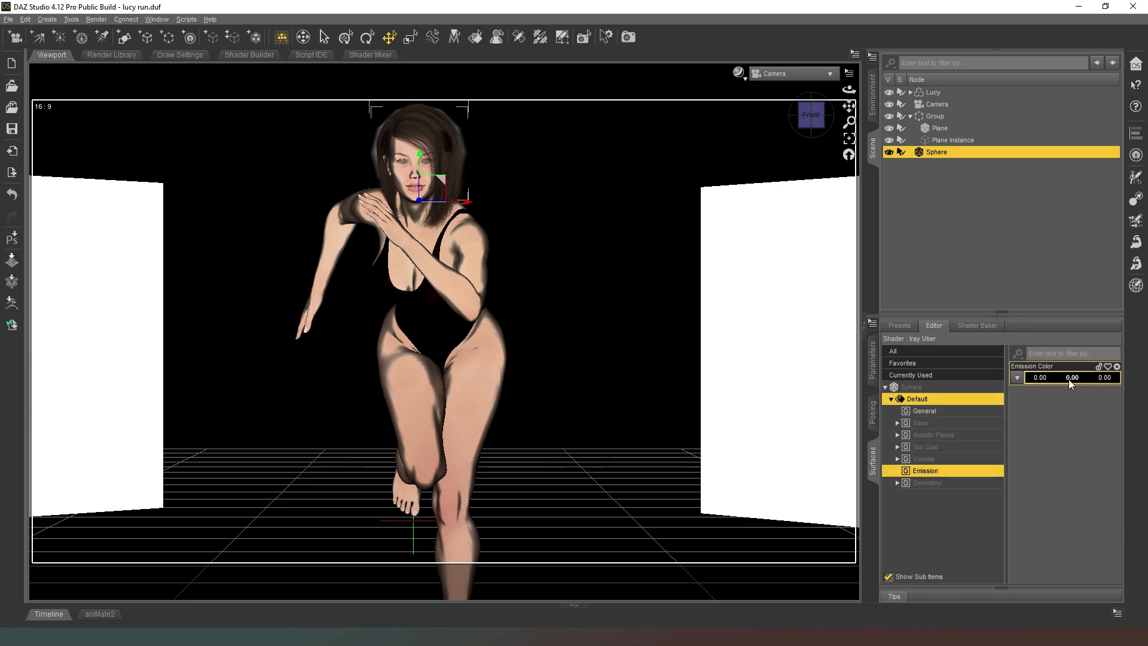
pyautogui.click(1065, 376)
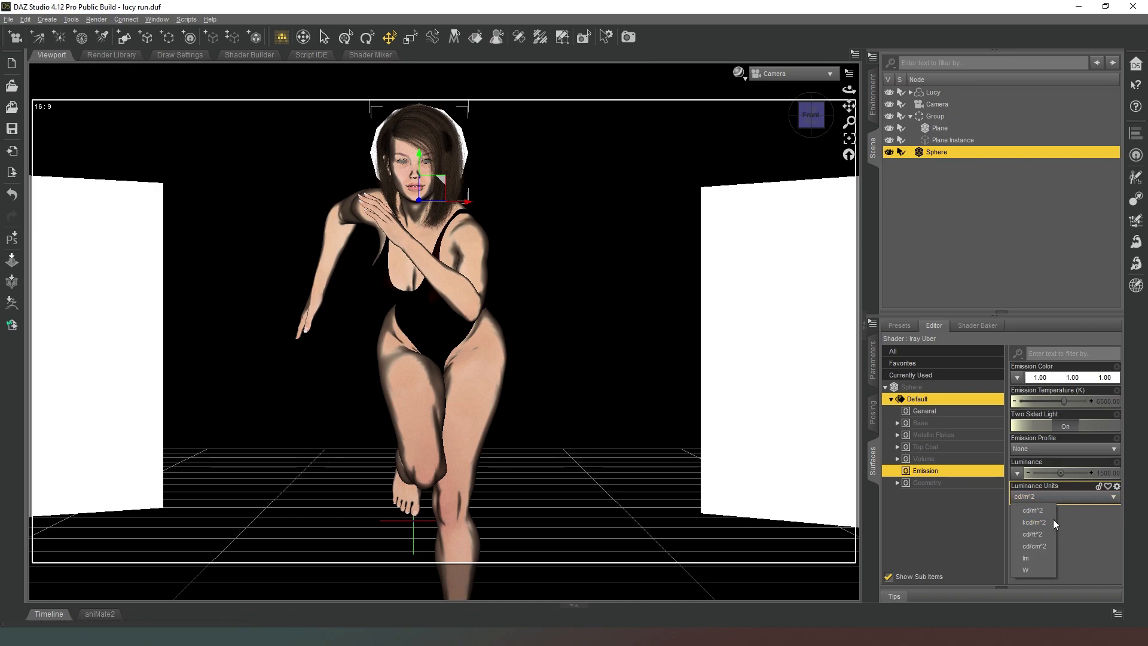
pyautogui.click(1033, 522)
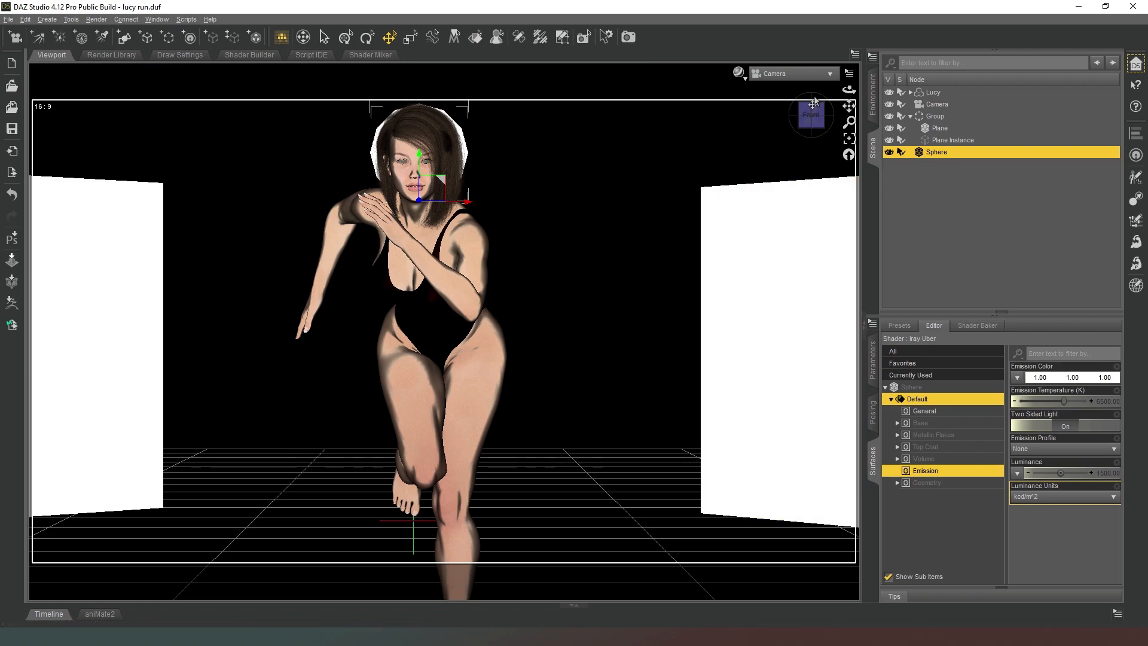
# - Switch the viewport to NVIDIA Iray and set the sphere's Z Translate to -75
pyautogui.click(742, 73)
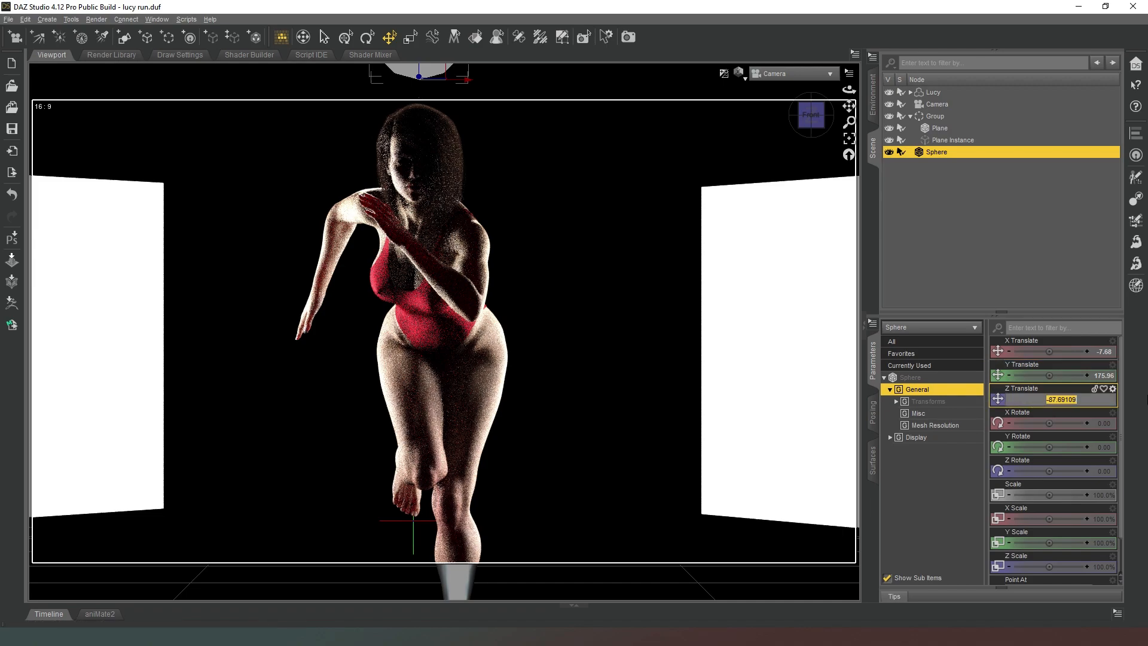
pyautogui.write('750')
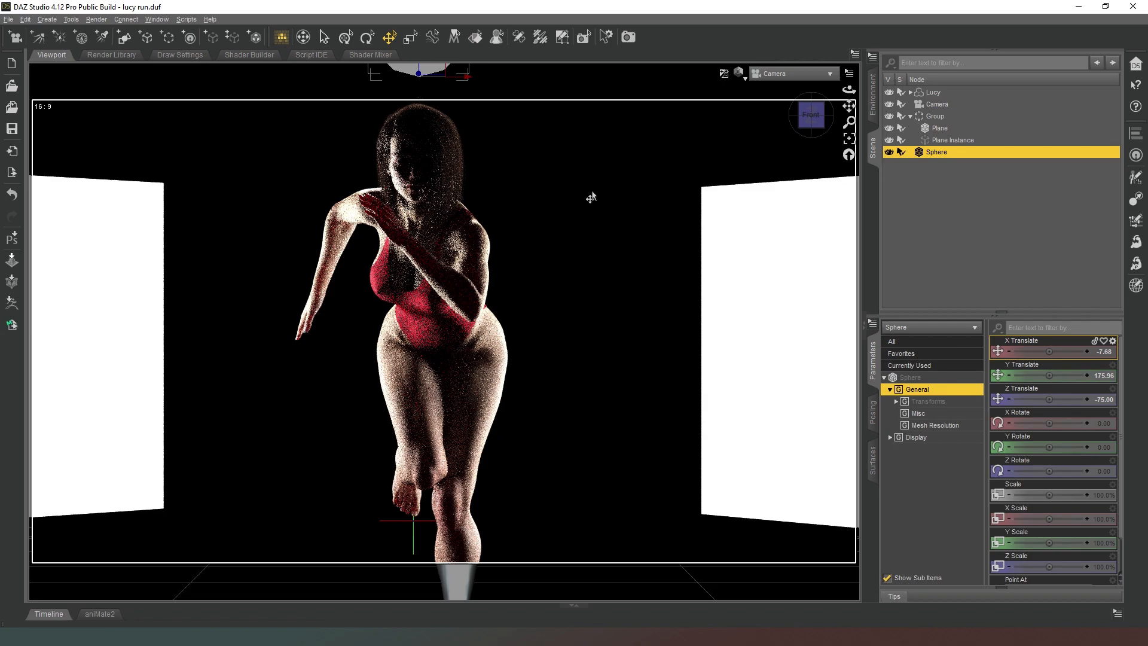
pyautogui.moveTo(814, 164)
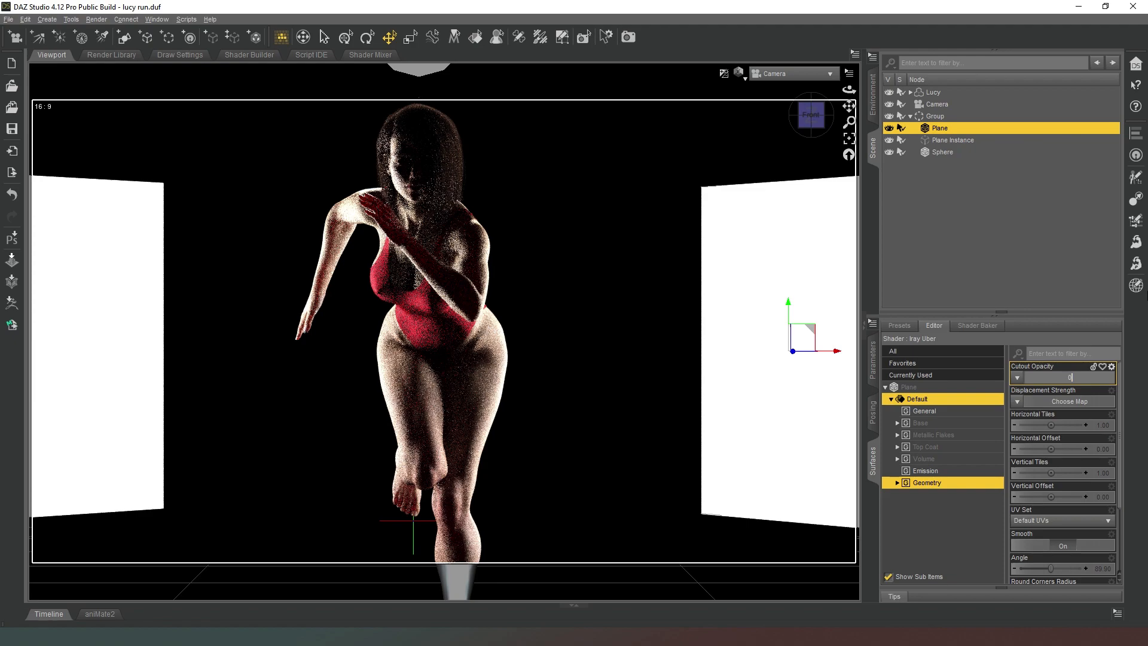
# - Set the light planes' Cutout Opacity to 0.0001 and review their emission settings
pyautogui.write('0.0001')
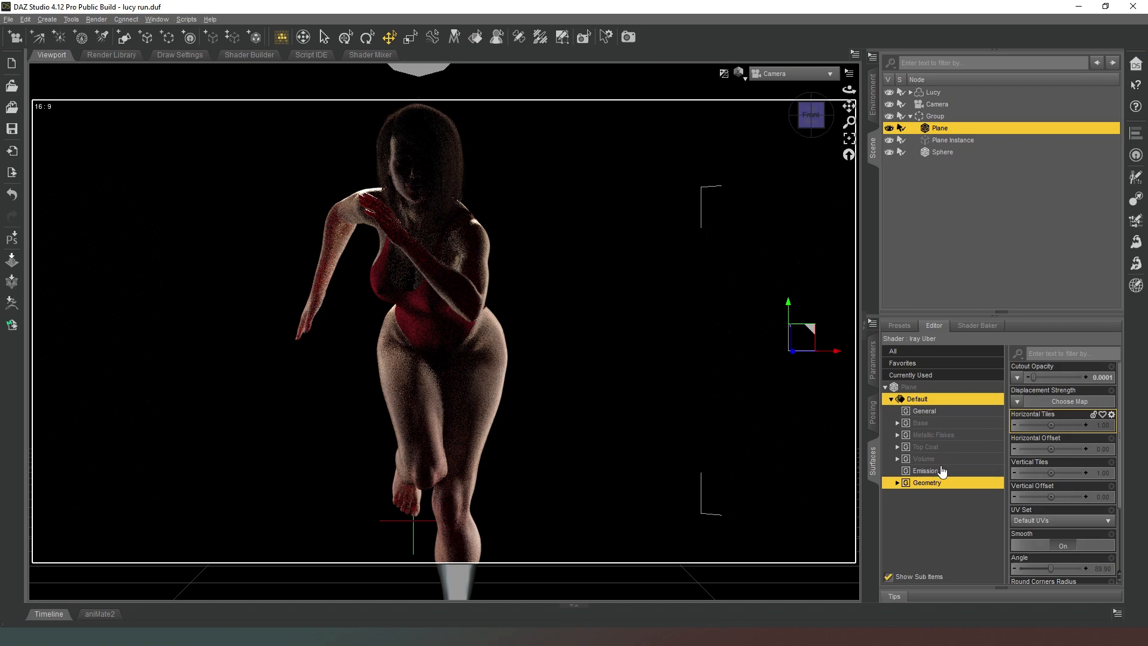
pyautogui.click(924, 470)
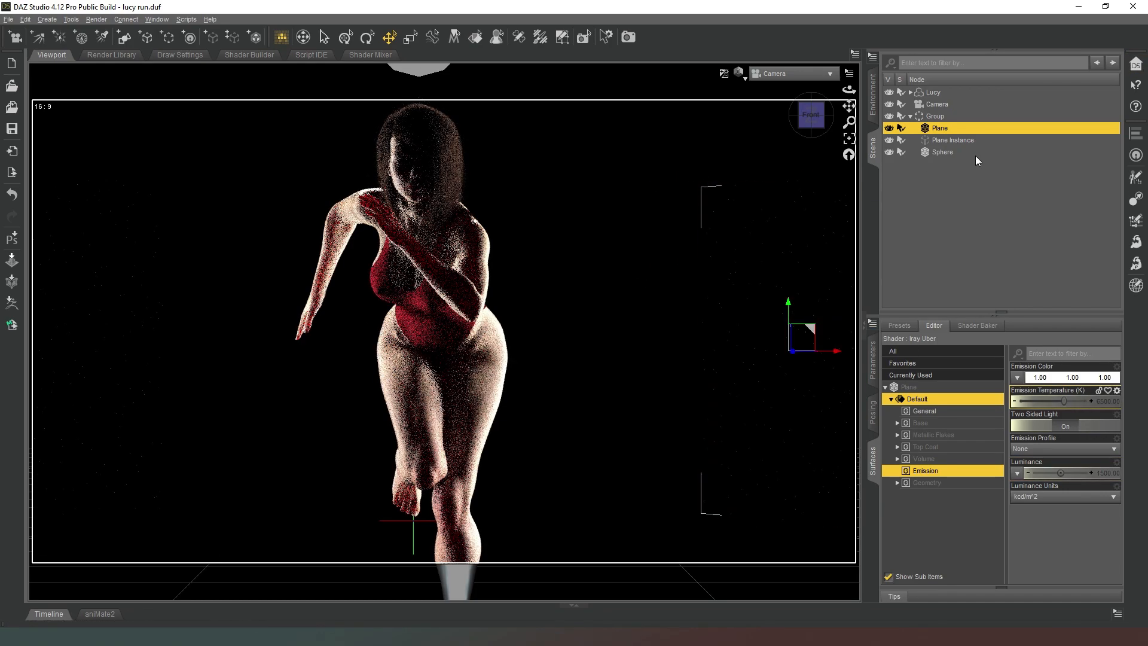
# - Lower the sphere's Cutout Opacity in Surfaces > Geometry so only its light shows
pyautogui.click(943, 152)
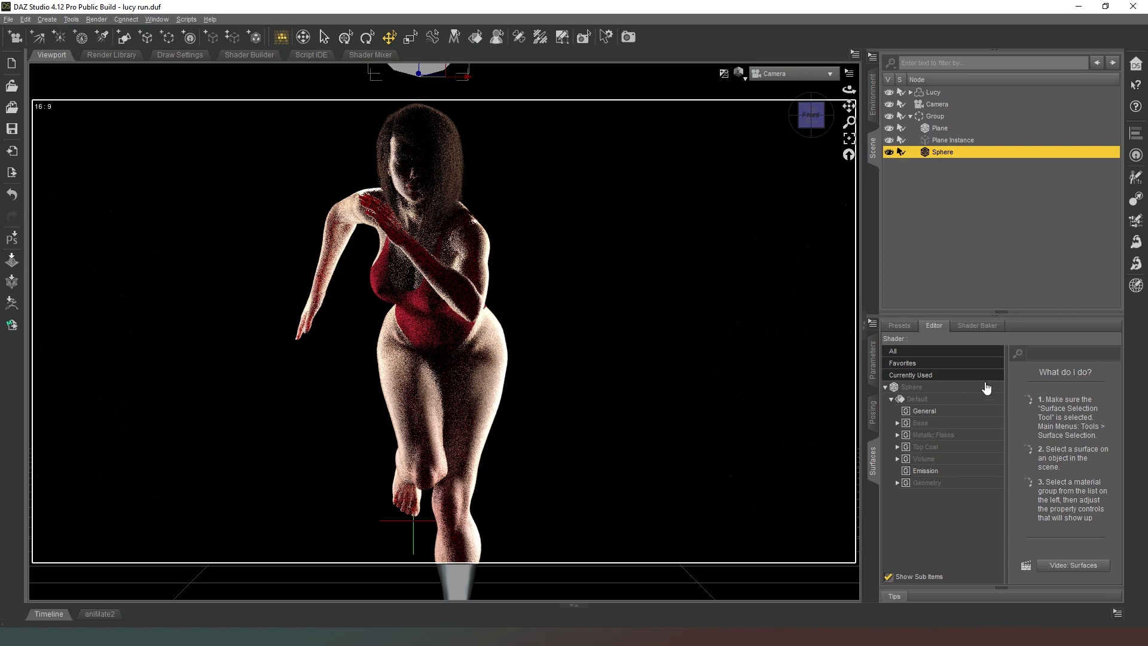
pyautogui.click(917, 398)
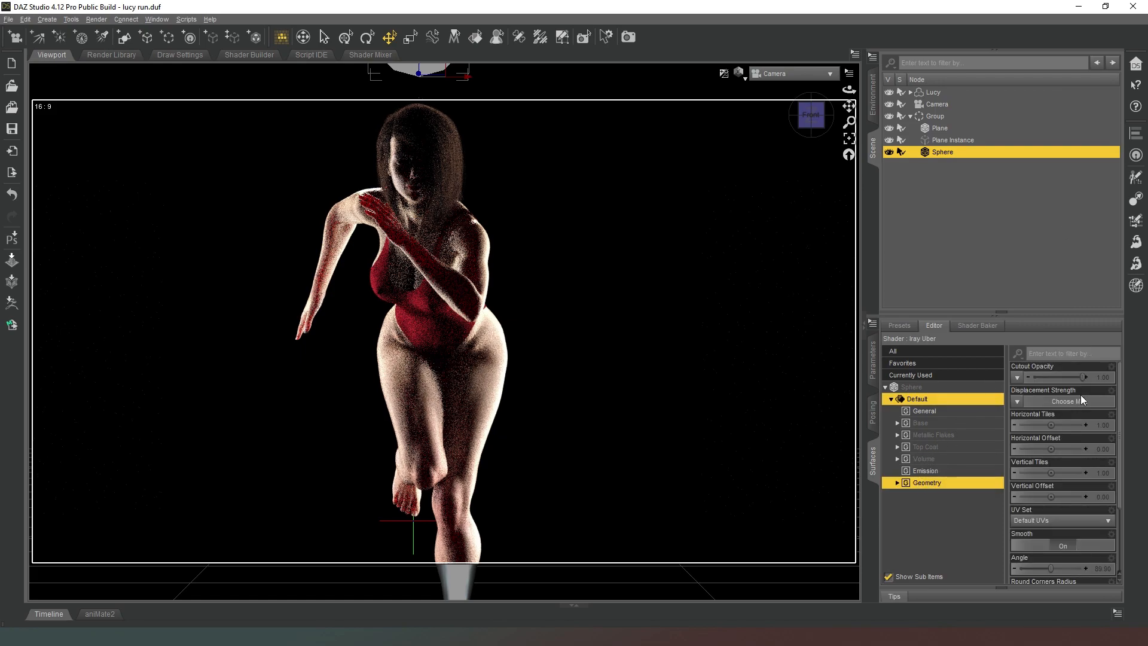
pyautogui.click(1061, 376)
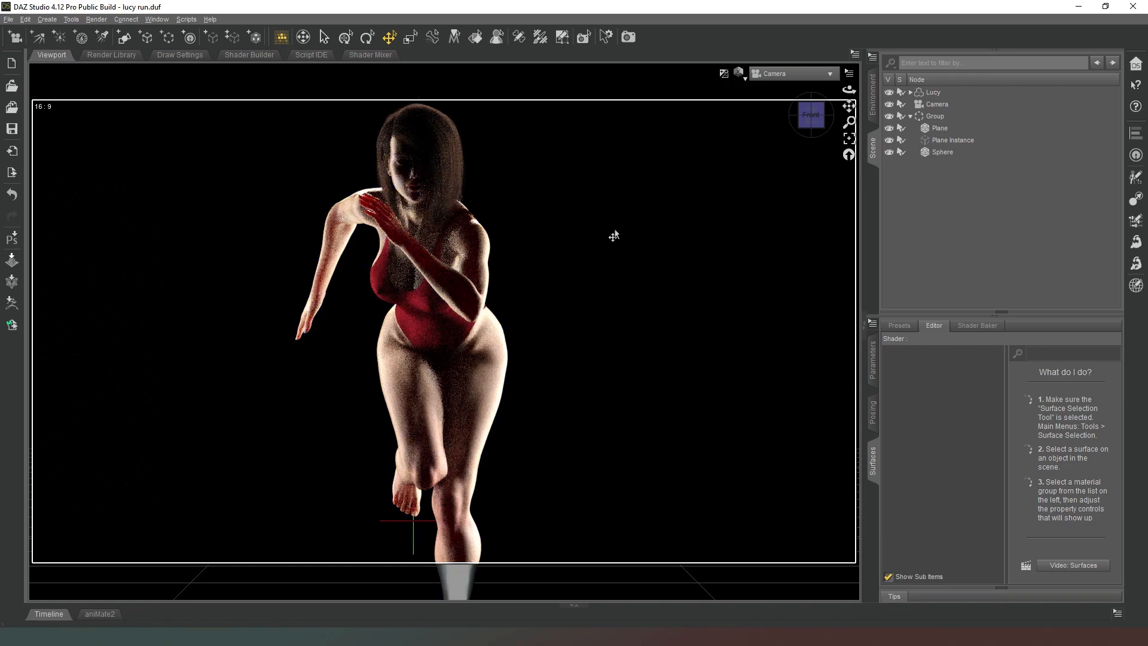
pyautogui.moveTo(665, 355)
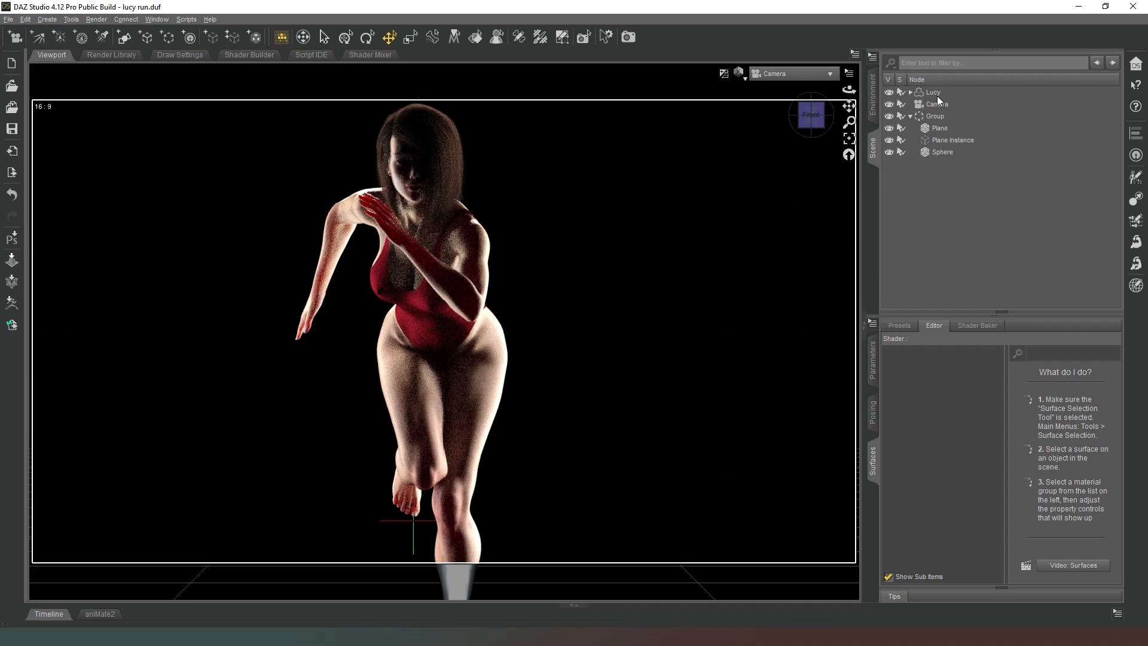
# - Select the camera and set its Z Rotate to about -10 for a Dutch angle
pyautogui.click(936, 104)
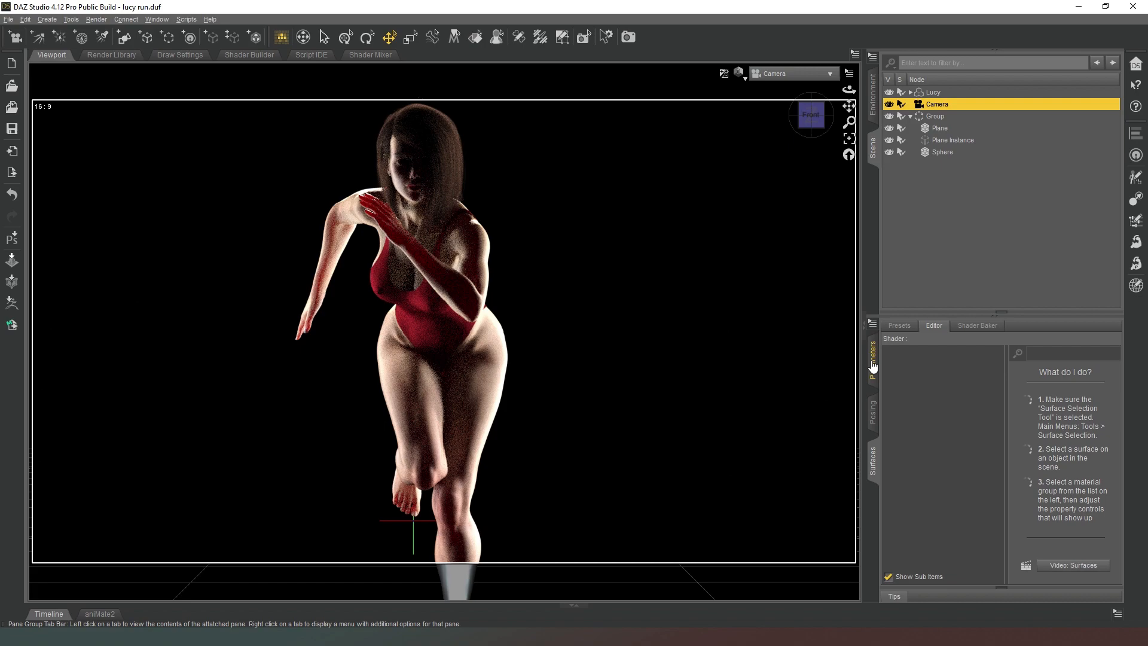
pyautogui.click(872, 359)
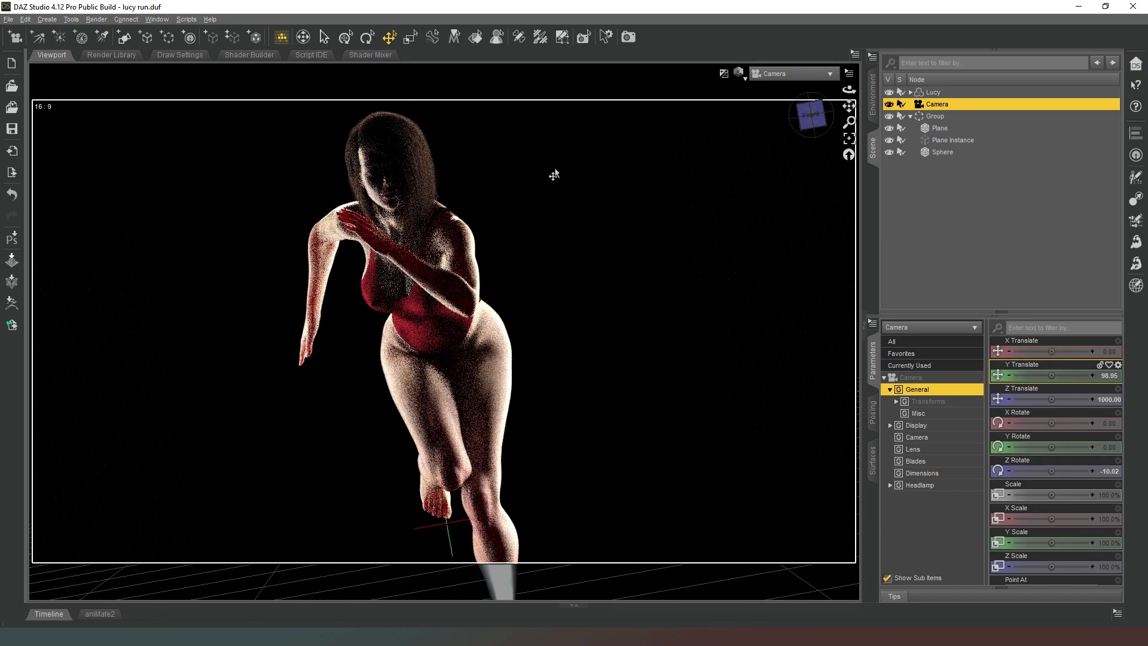
pyautogui.moveTo(613, 285)
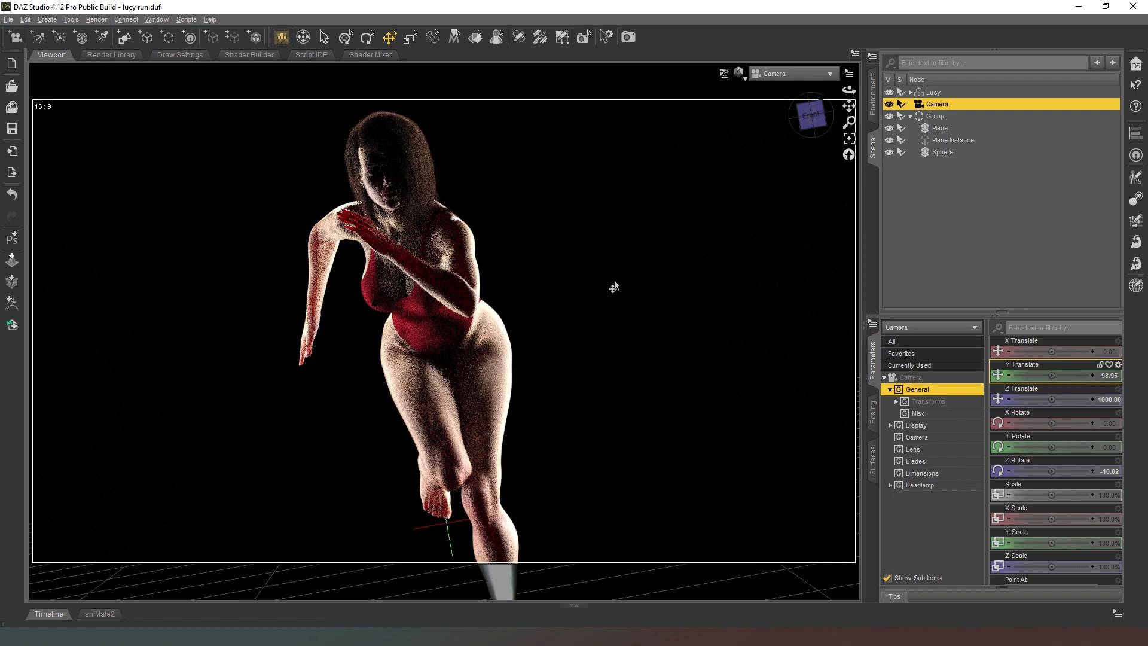